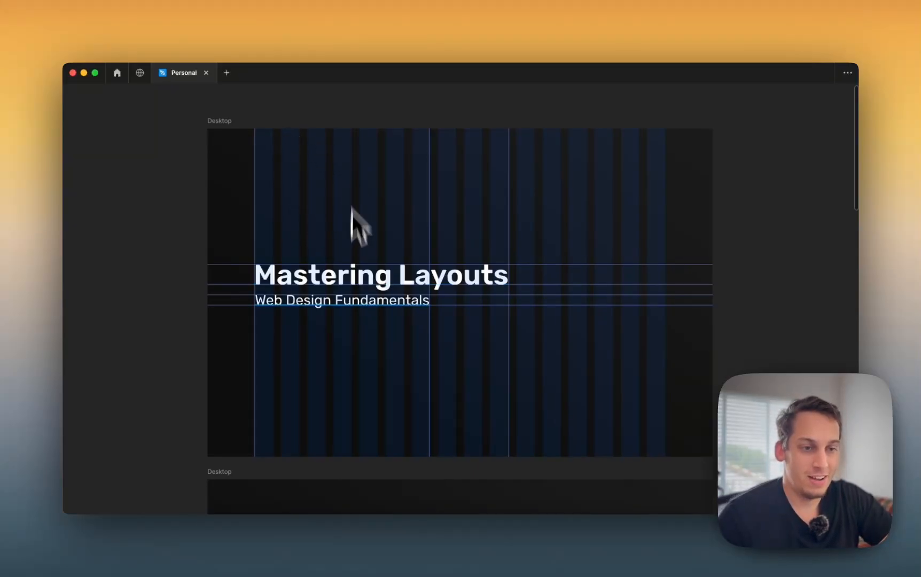
pyautogui.moveTo(250, 251)
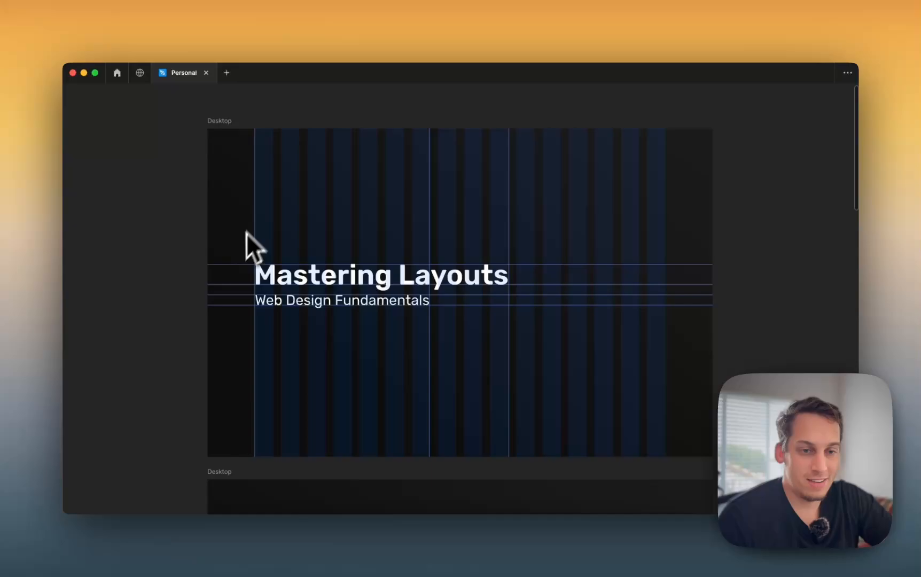
pyautogui.moveTo(575, 148)
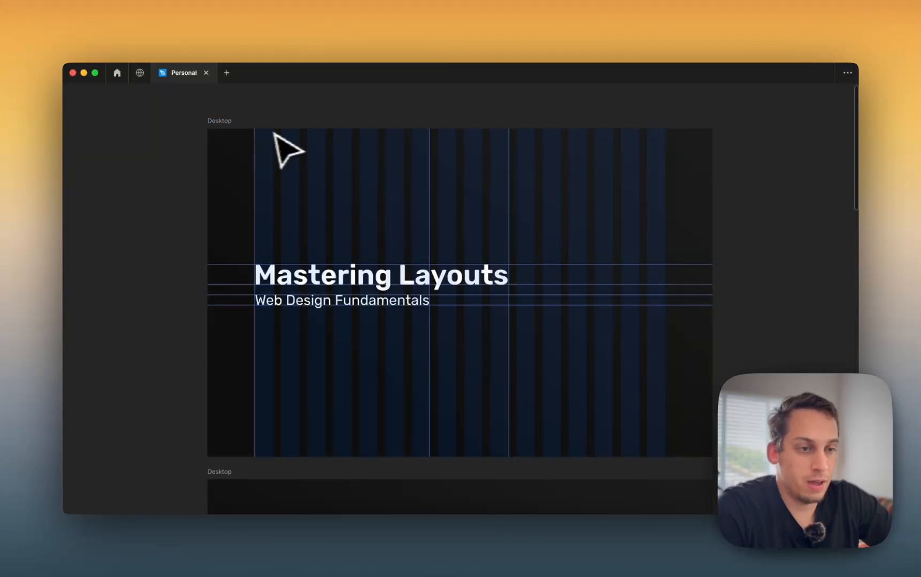
pyautogui.moveTo(646, 160)
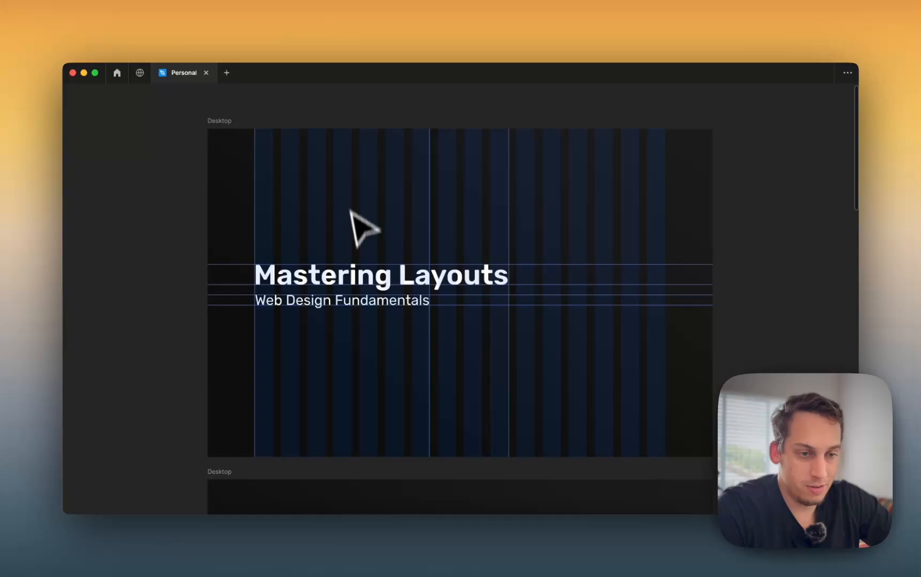
pyautogui.moveTo(316, 172)
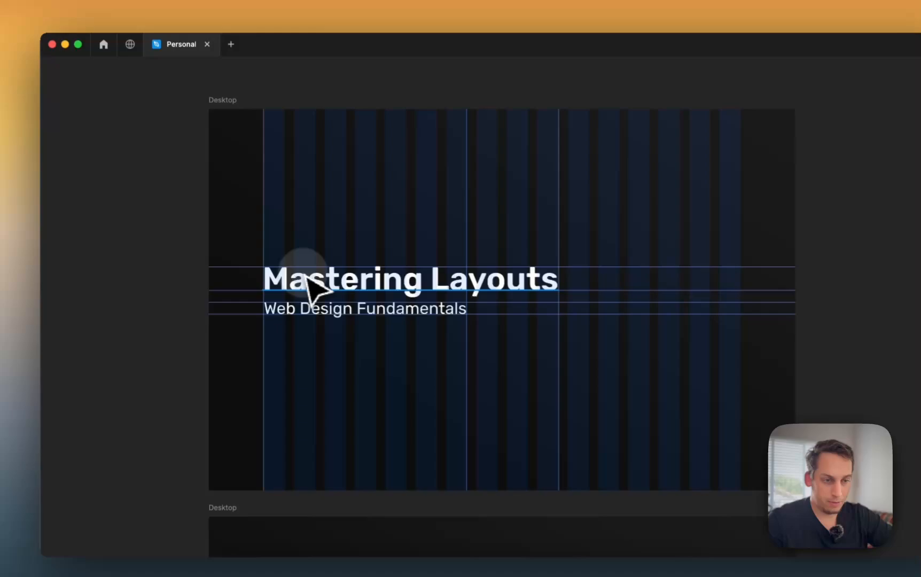
# - Scroll to the Desktop frame with the messy and tidy room images and restore the editor UI
pyautogui.click(363, 309)
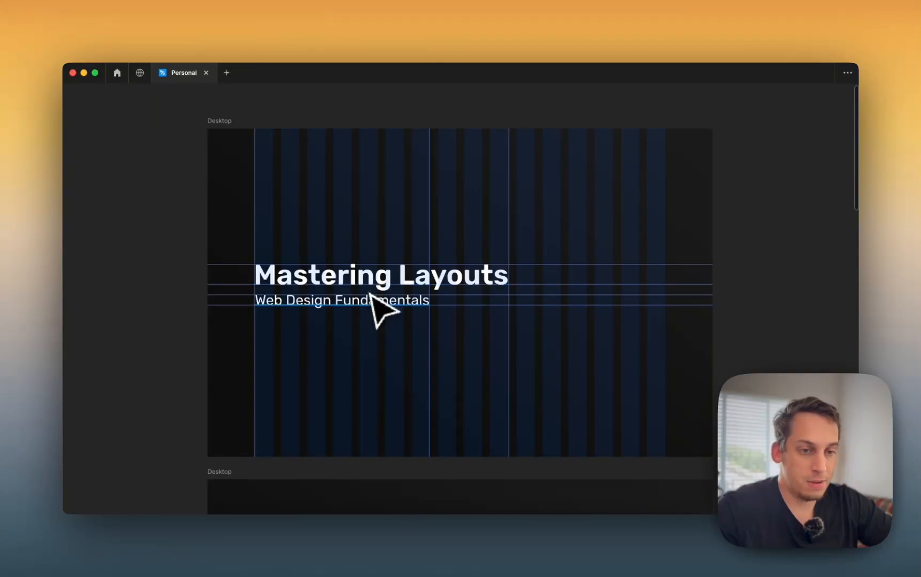
pyautogui.moveTo(331, 313)
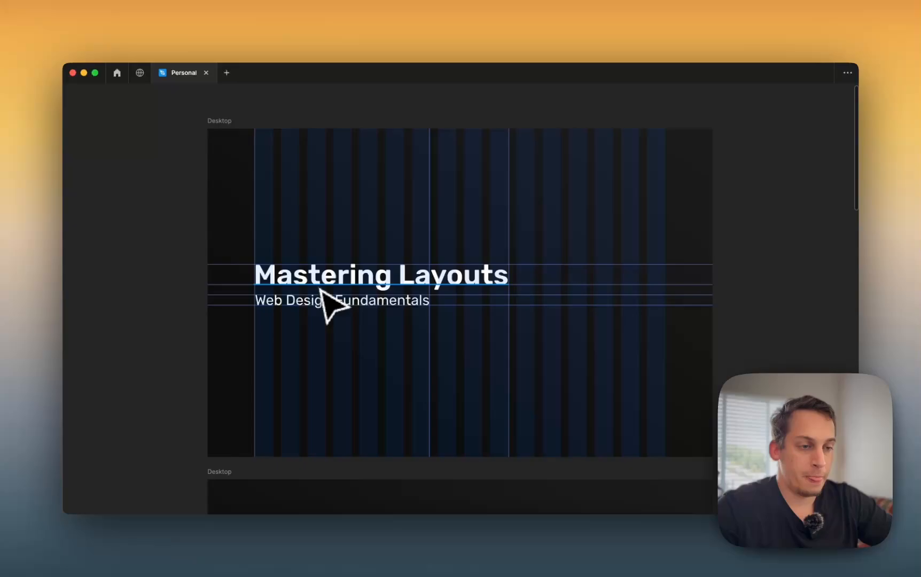
pyautogui.scroll(-3)
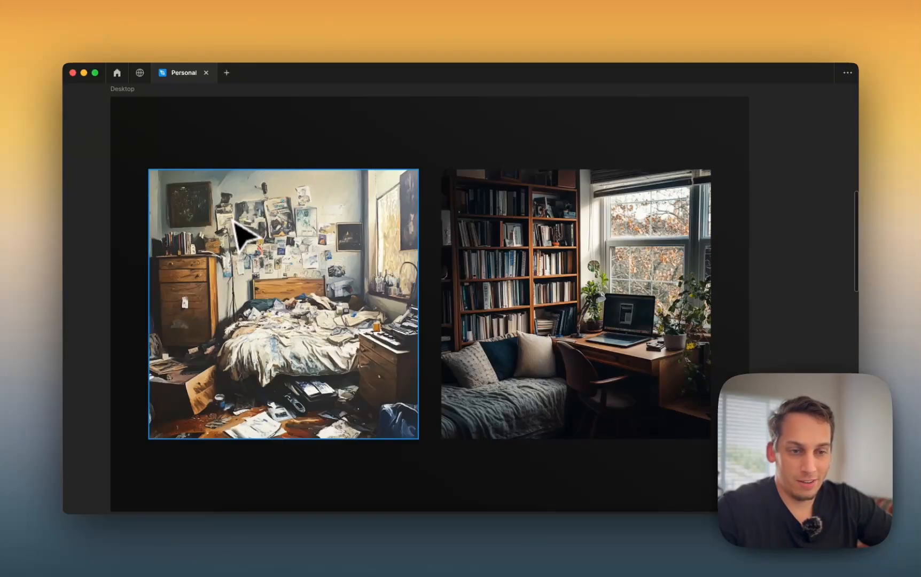
pyautogui.moveTo(252, 272)
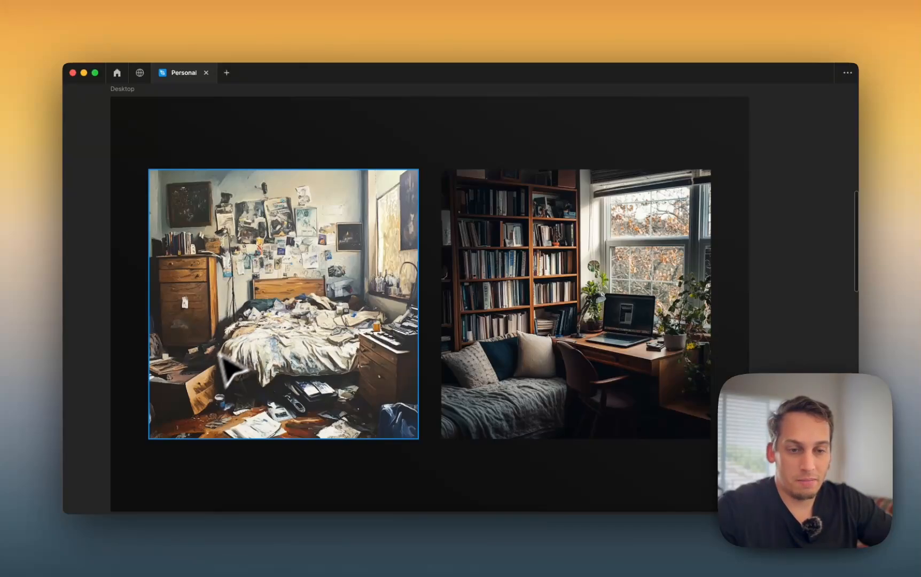
pyautogui.moveTo(212, 374)
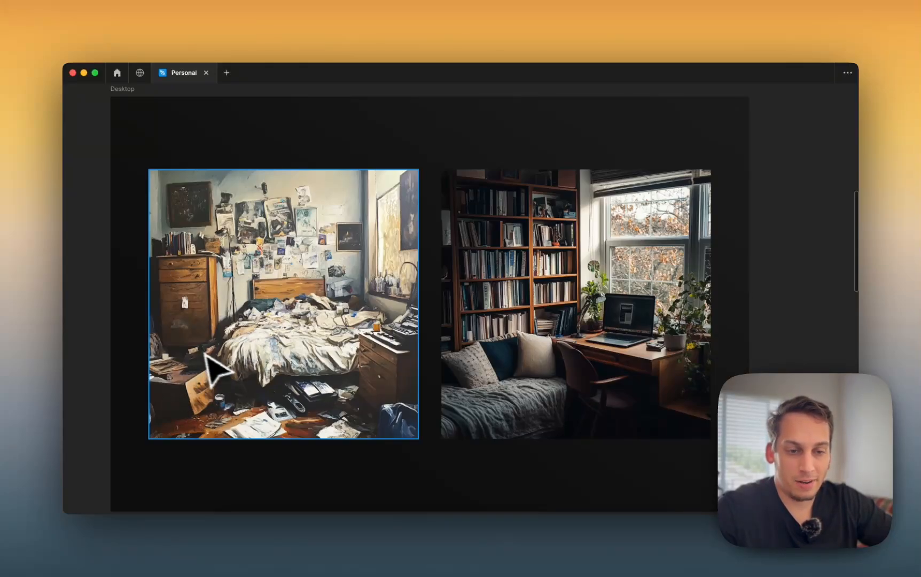
pyautogui.moveTo(307, 433)
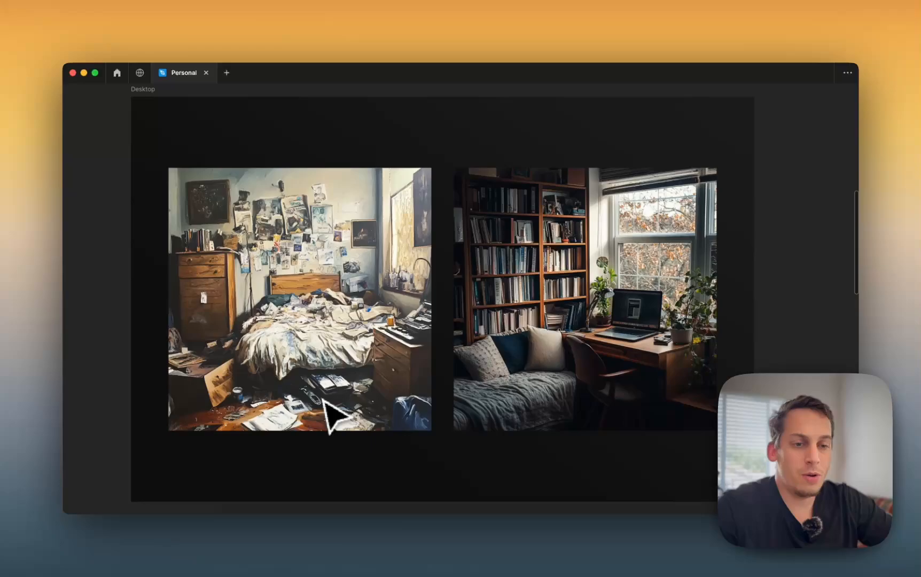
pyautogui.click(328, 416)
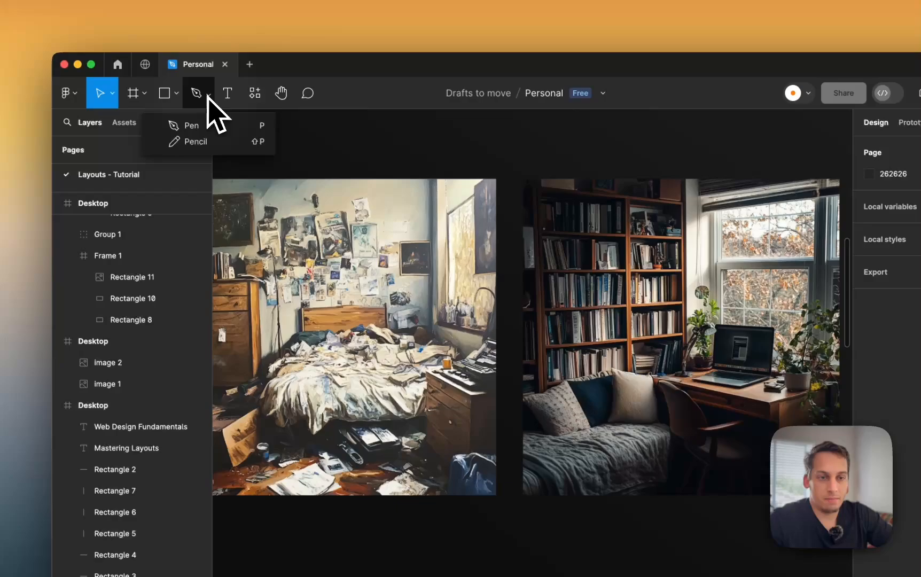
# - Switch to the Pencil tool from the pen dropdown for freehand drawing
pyautogui.click(195, 141)
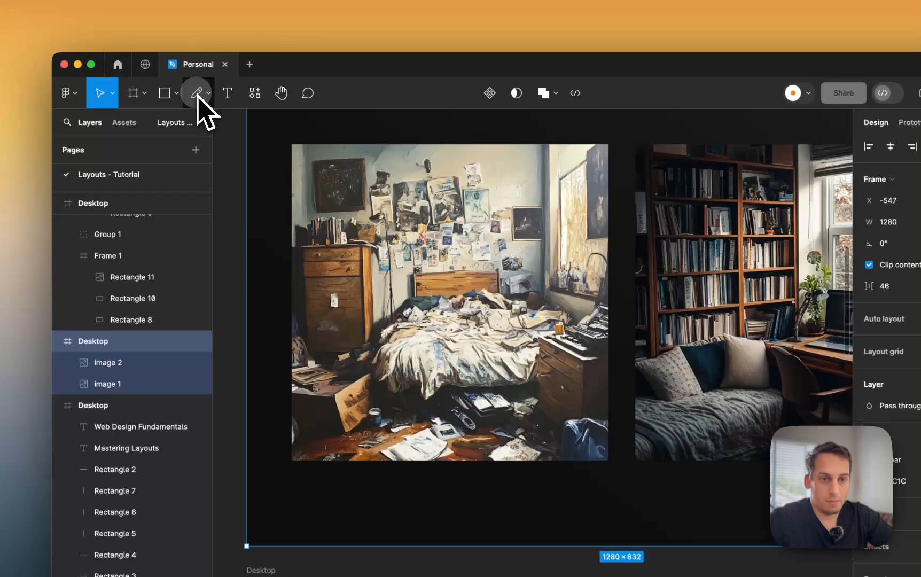
pyautogui.click(195, 93)
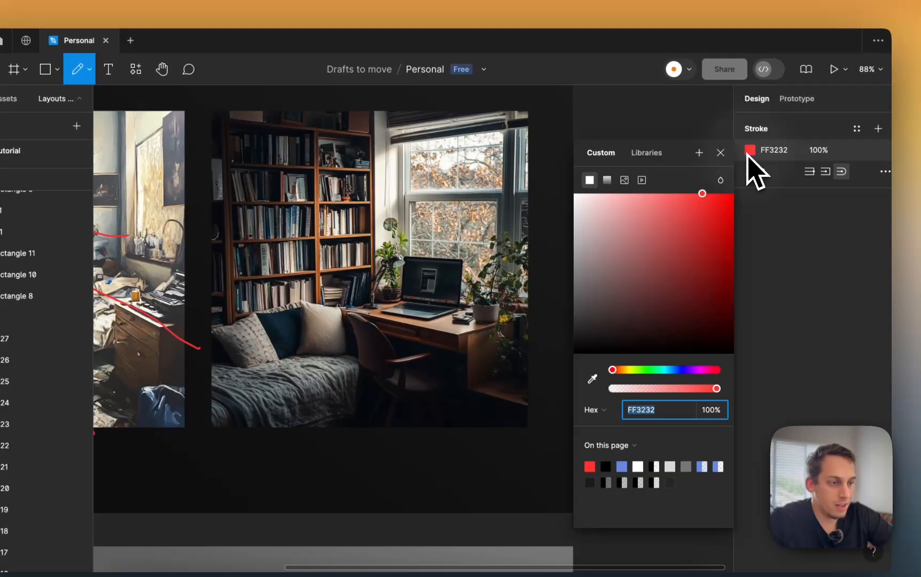
# - Set the pencil stroke to light blue 32C2FF and trace a line along the window
pyautogui.moveTo(612, 370); pyautogui.dragTo(668, 369)
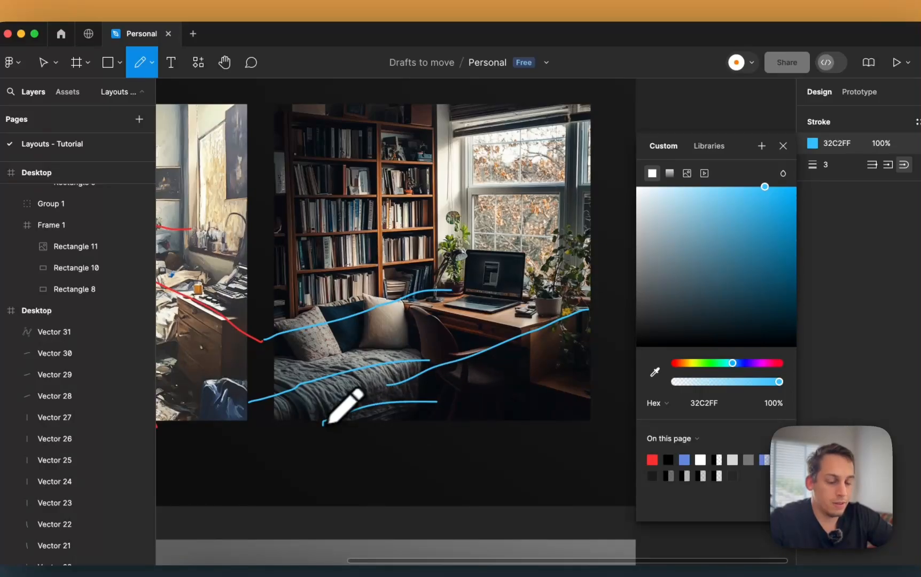
pyautogui.press('cmd+z')
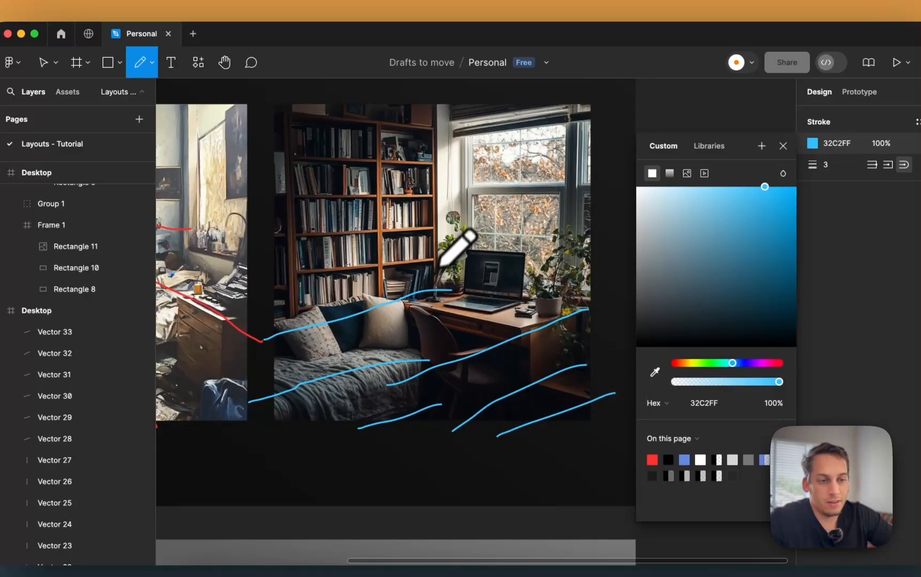
pyautogui.moveTo(480, 134)
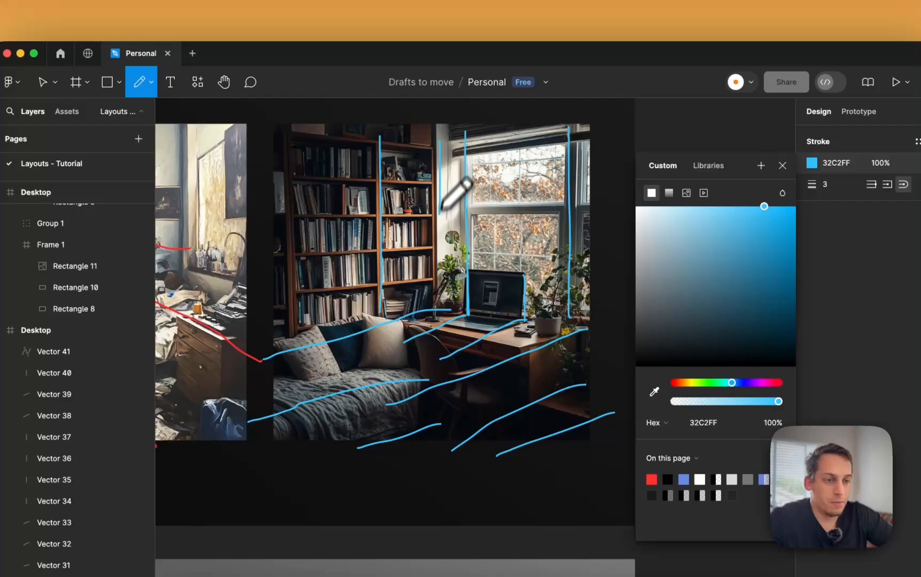
pyautogui.moveTo(459, 193); pyautogui.dragTo(306, 126)
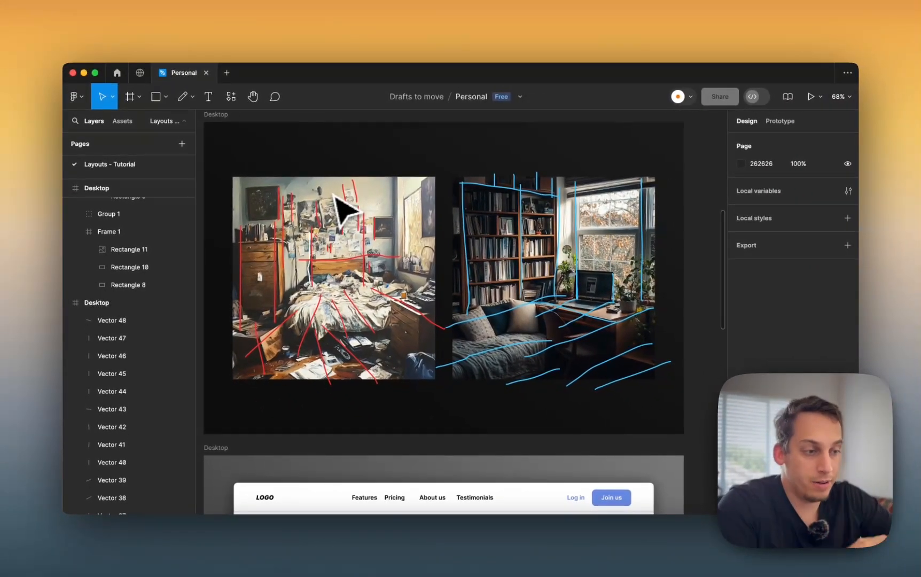
# - Scroll down from the room images to the website landing-page frame
pyautogui.click(338, 233)
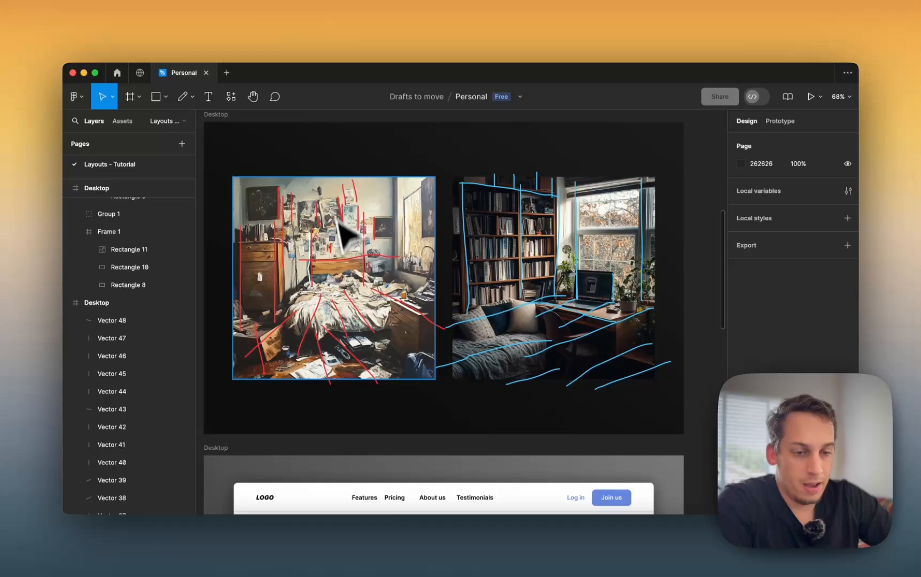
pyautogui.scroll(-3)
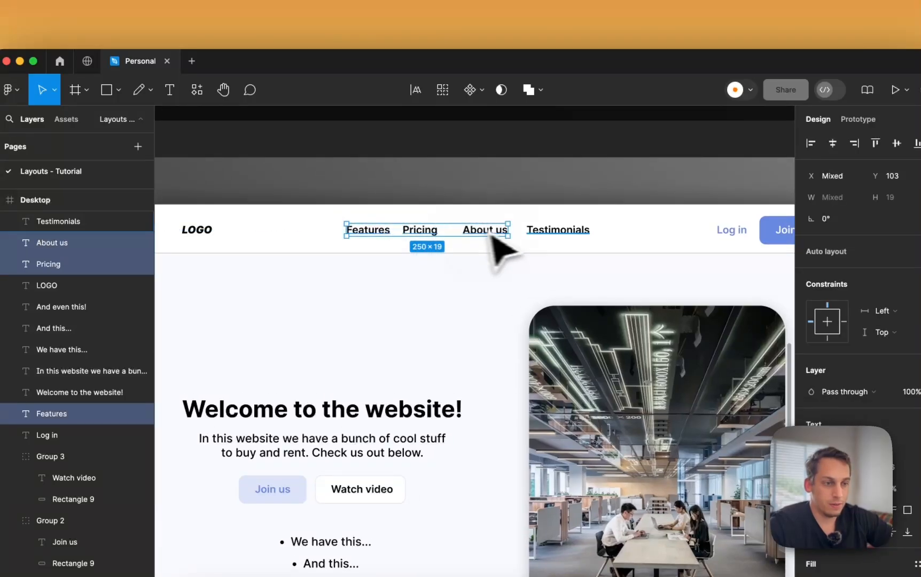
# - Add Testimonials to the selected nav links and space them 30 apart horizontally
pyautogui.click(844, 156)
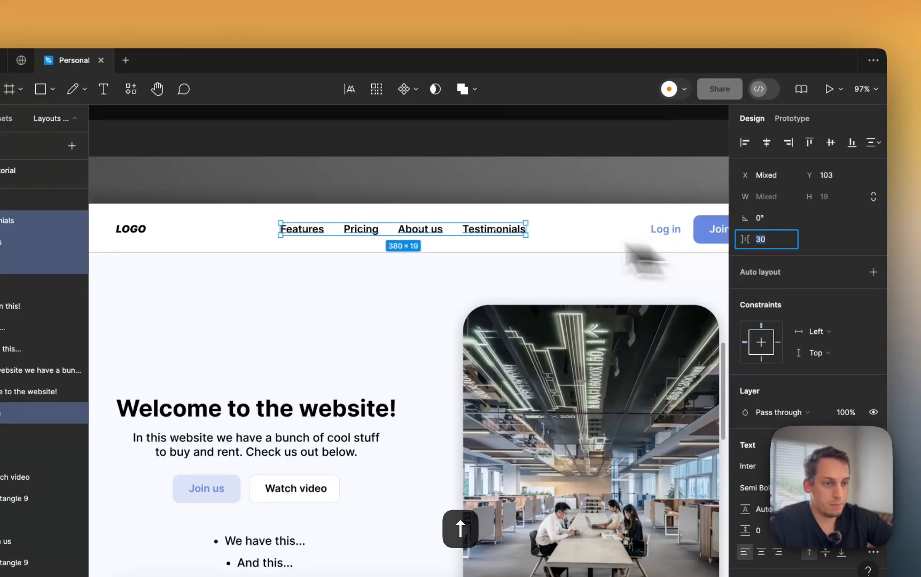
pyautogui.scroll(-3)
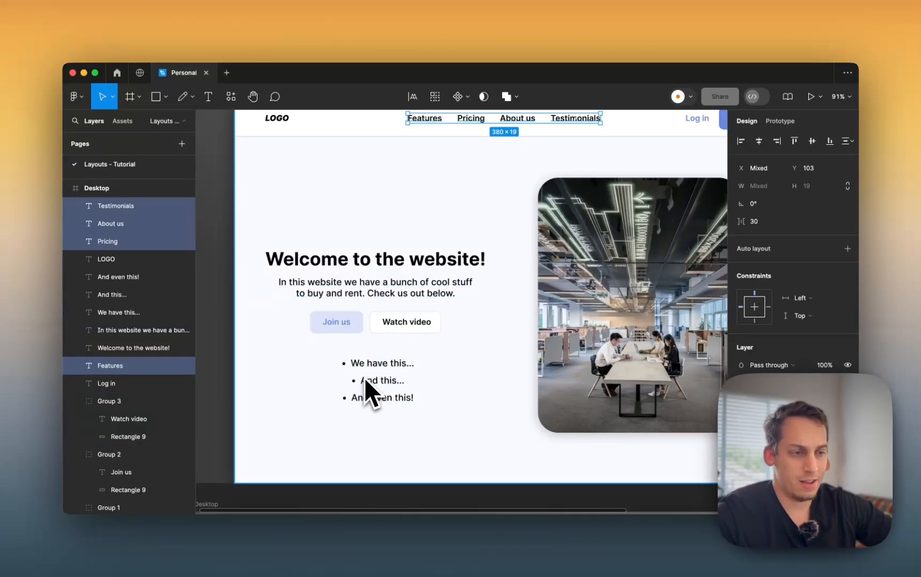
pyautogui.click(374, 287)
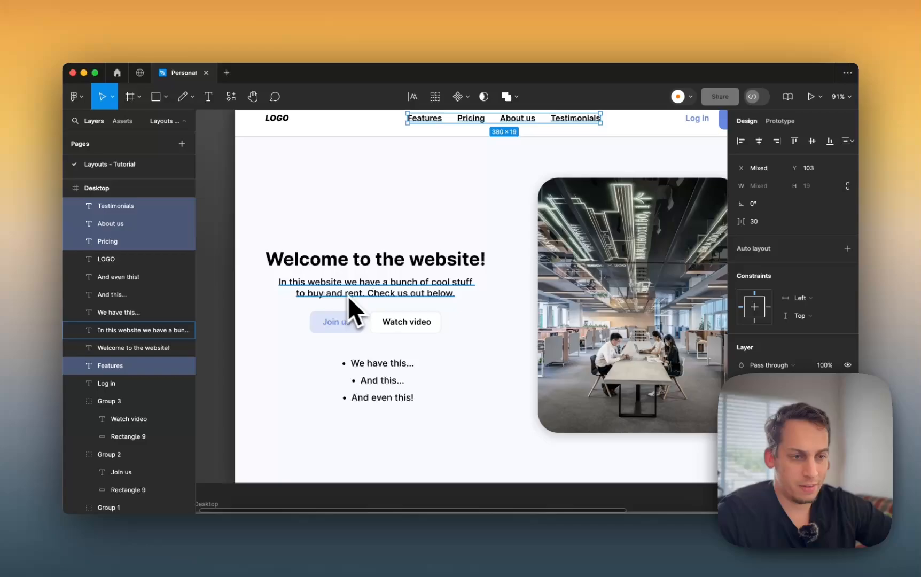
pyautogui.hscroll(3)
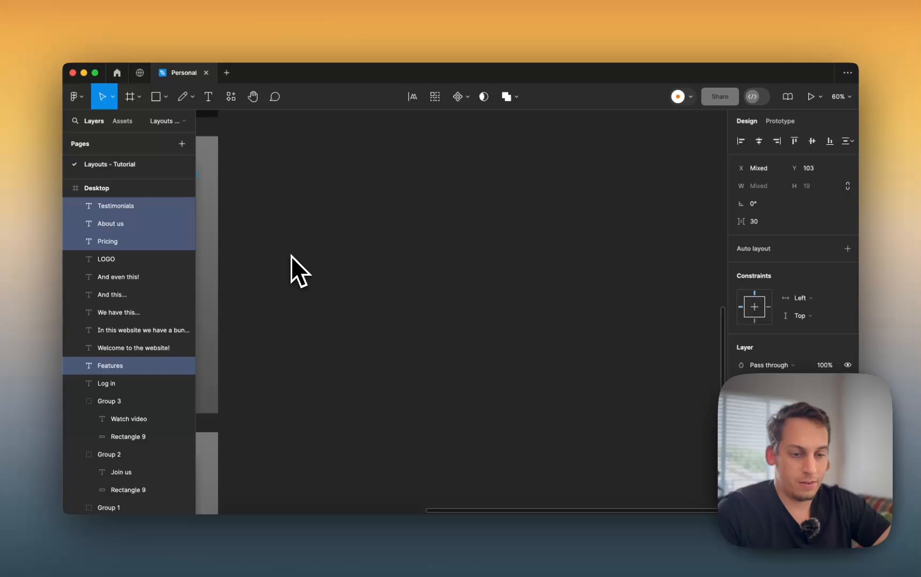
# - Bring the gridded 1280×832 Desktop mockup into view and select its inner Frame 1
pyautogui.moveTo(261, 177); pyautogui.dragTo(317, 253)
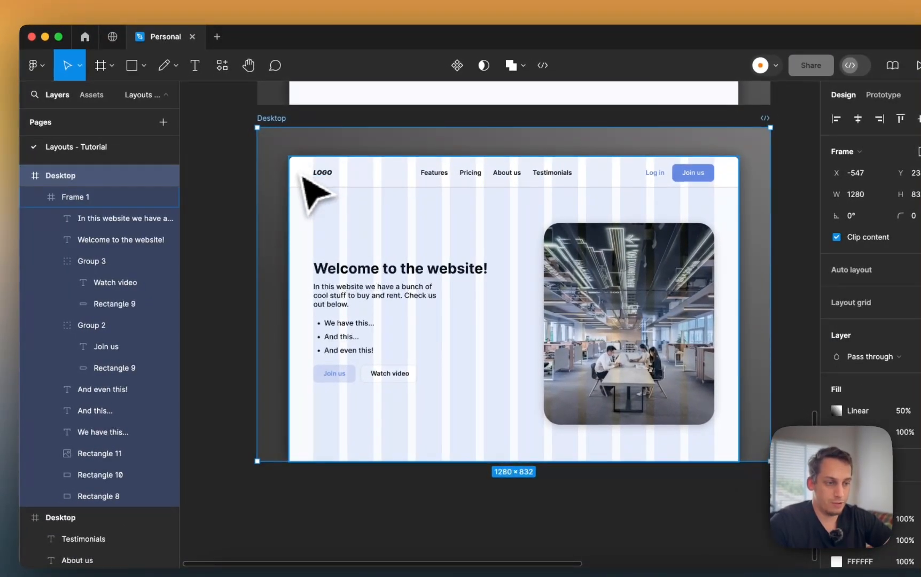
pyautogui.moveTo(494, 261)
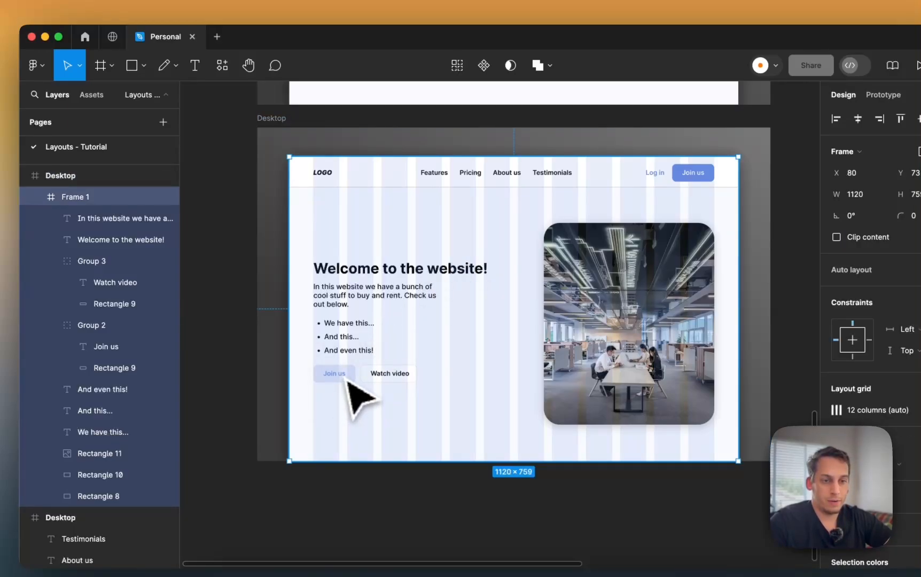
pyautogui.moveTo(255, 355)
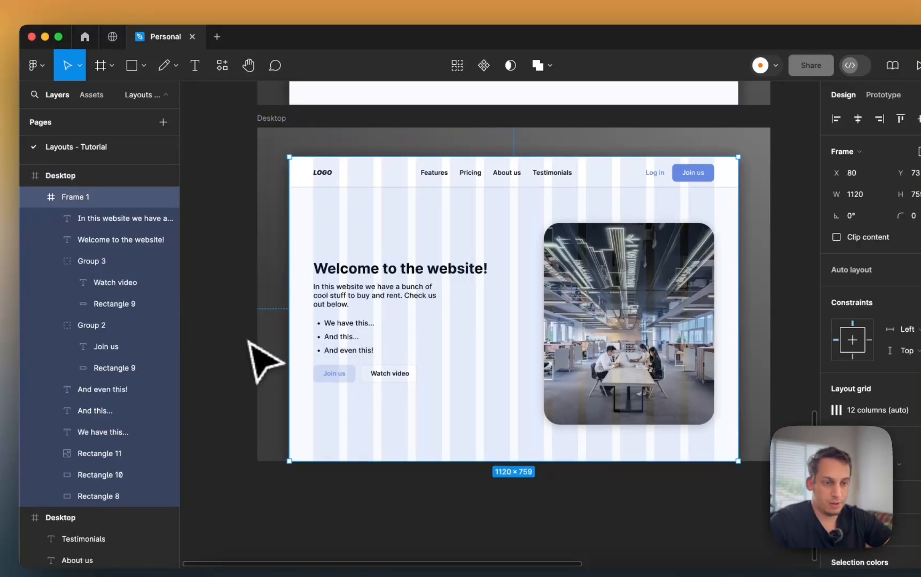
pyautogui.click(374, 295)
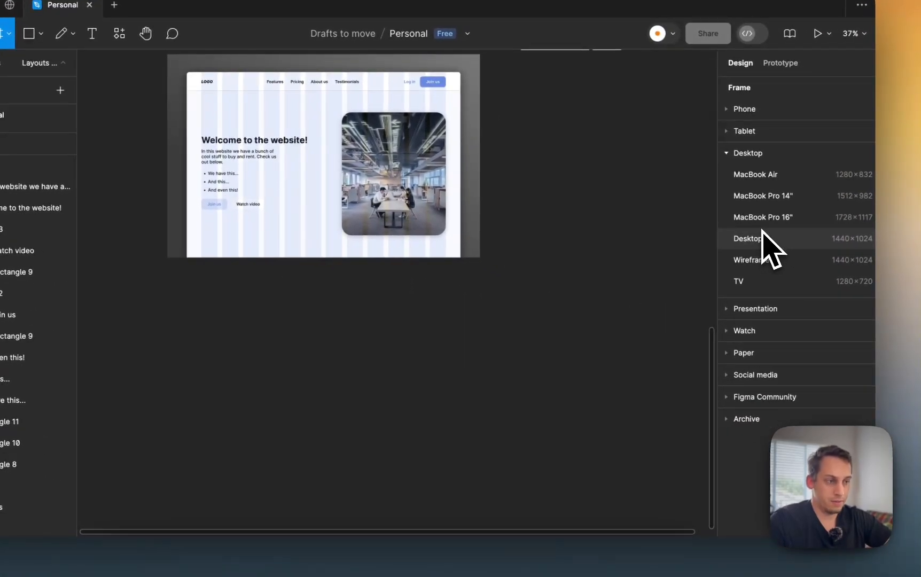
# - Add a column layout grid to Desktop - 1 with count 12 and margin 120
pyautogui.click(746, 238)
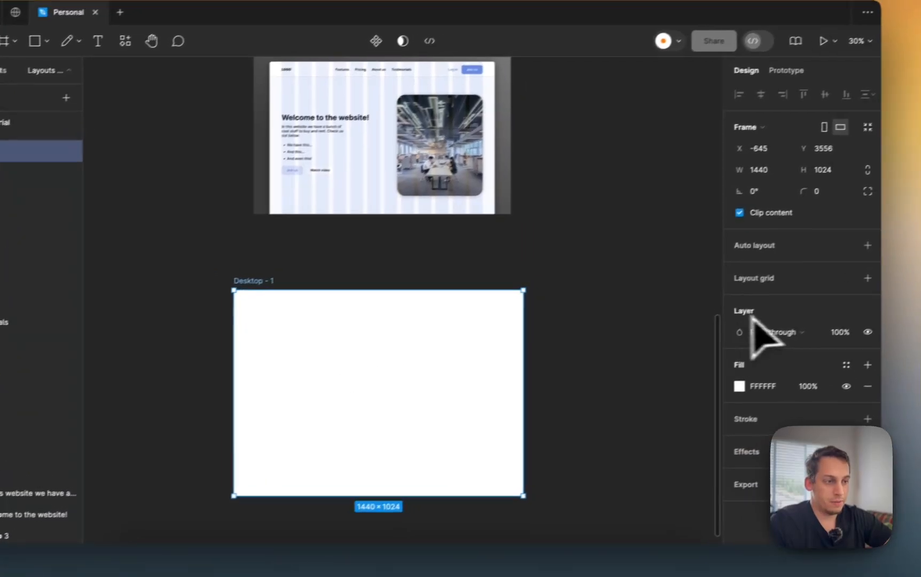
pyautogui.click(868, 278)
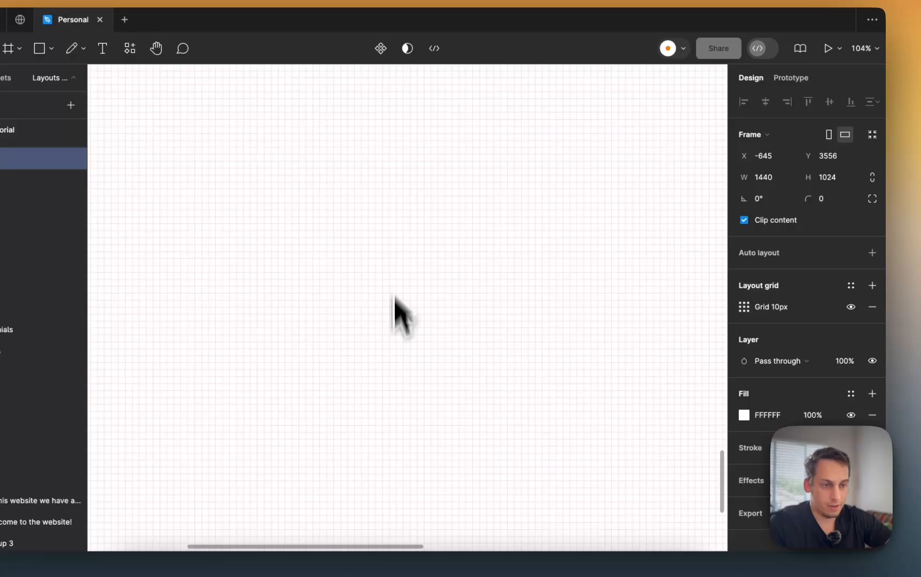
pyautogui.click(744, 306)
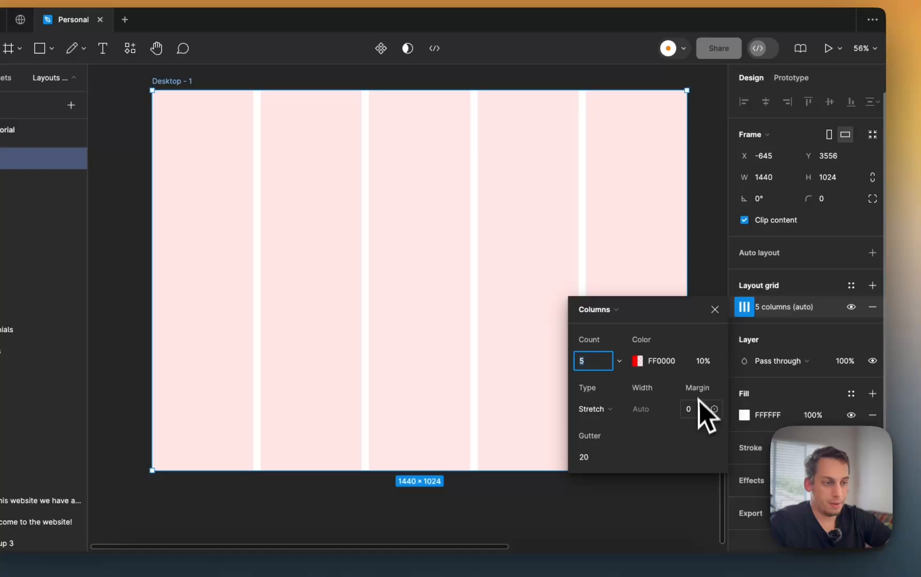
pyautogui.write('12')
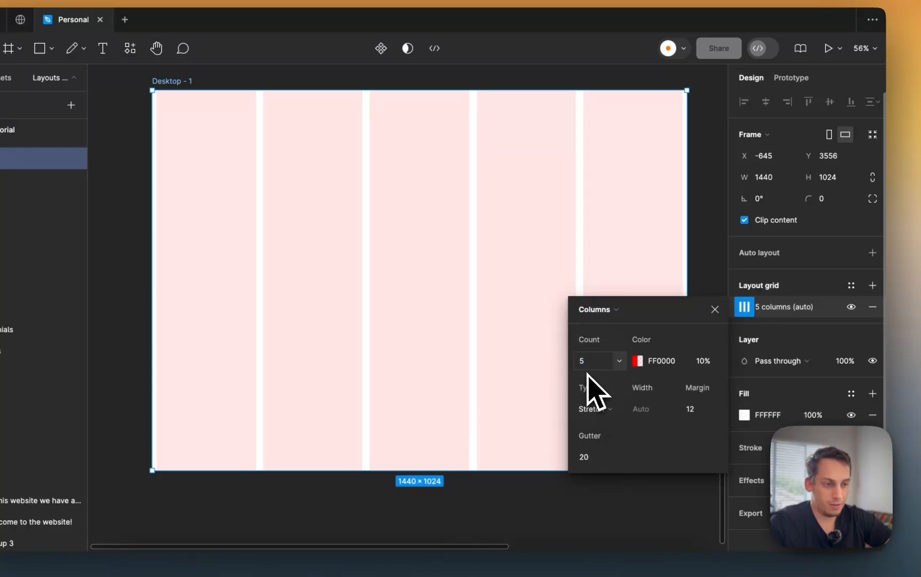
pyautogui.write('12')
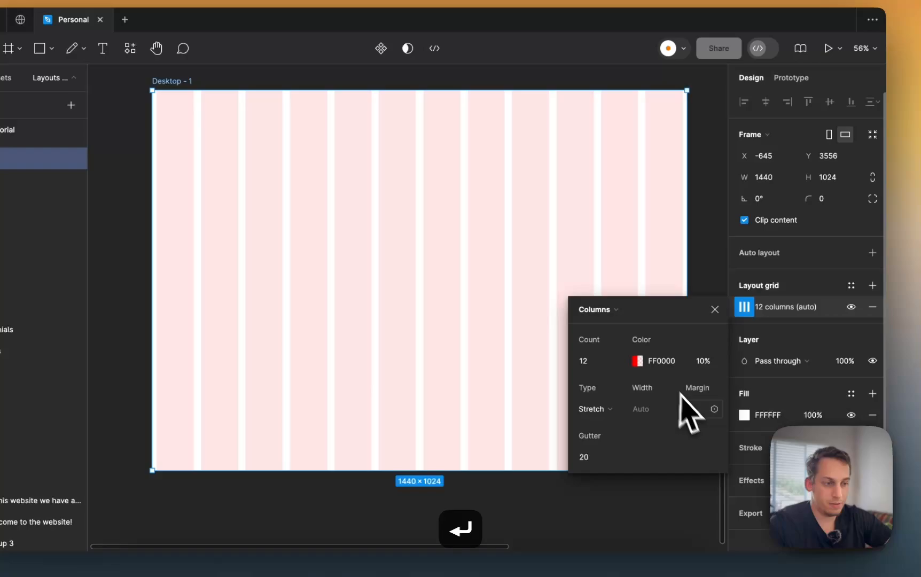
pyautogui.write('120')
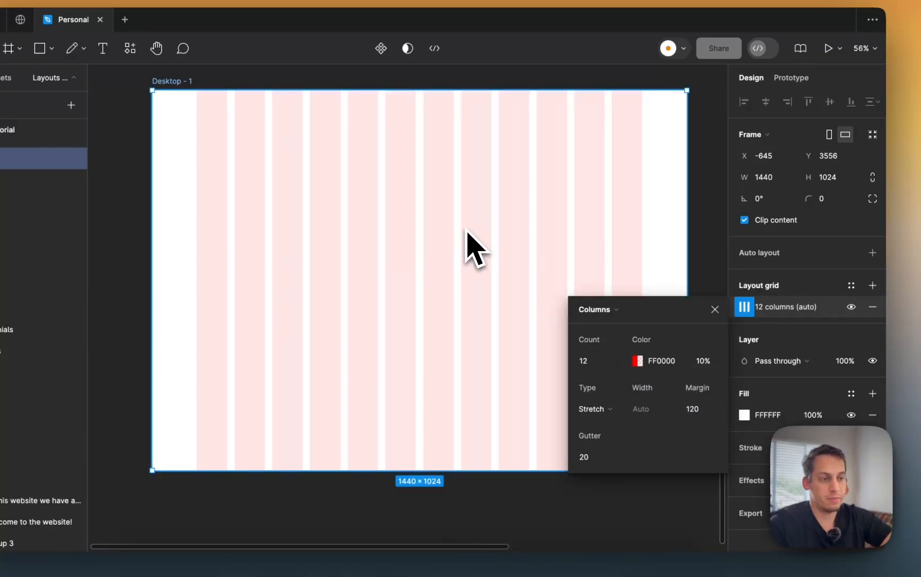
# - Change the grid colour from red to blue 0094FF
pyautogui.click(637, 361)
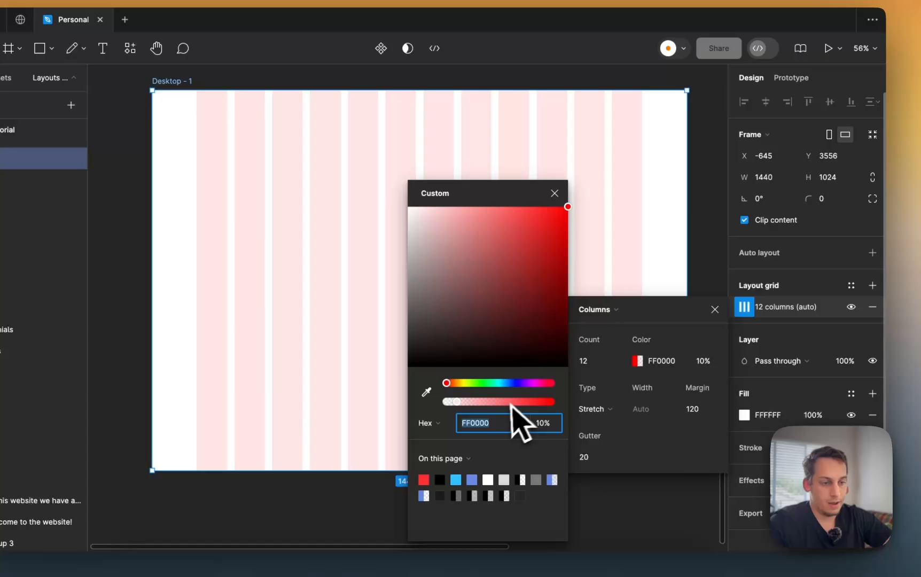
pyautogui.moveTo(446, 382); pyautogui.dragTo(521, 359)
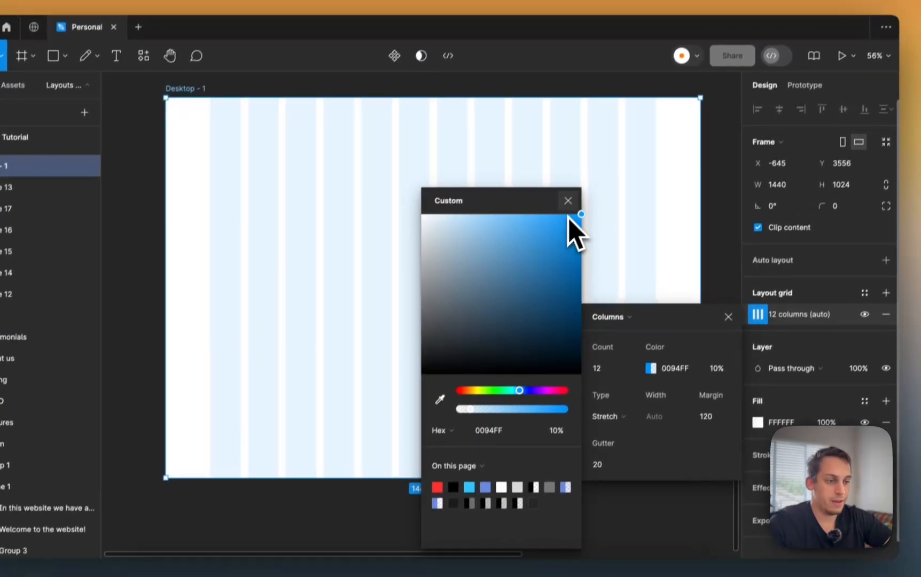
pyautogui.click(567, 200)
pyautogui.write('He')
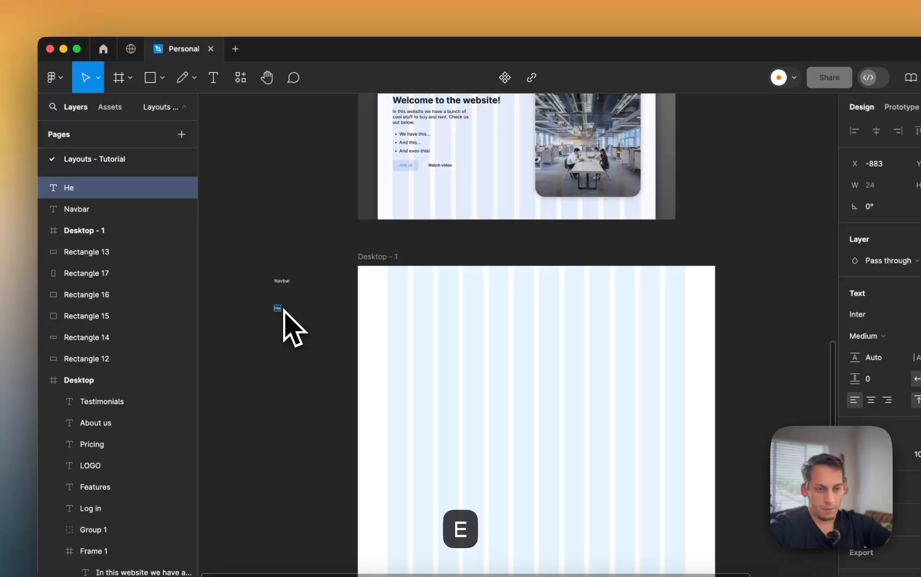
# - Type the bulleted section list: Navbar, logos, main features, pricing, faq
pyautogui.write('Navbar')
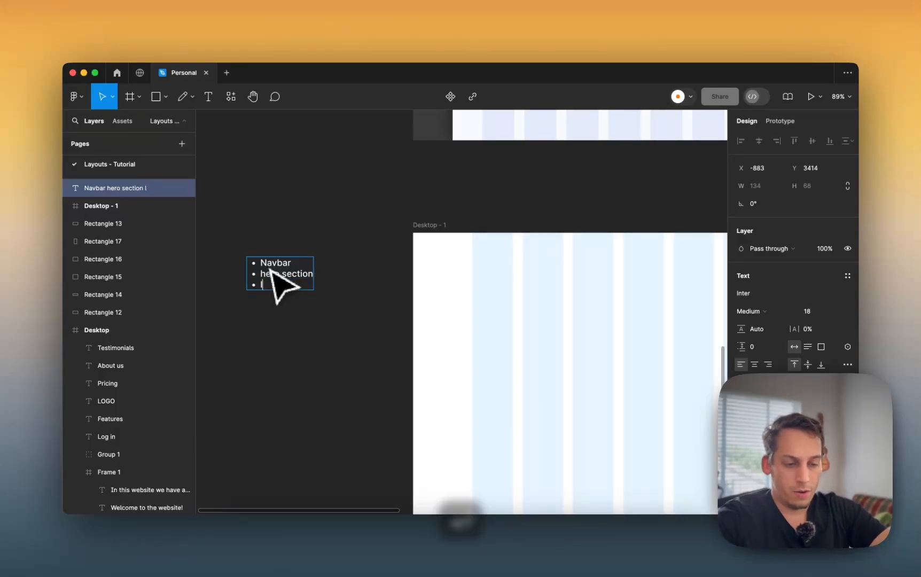
pyautogui.write('logos')
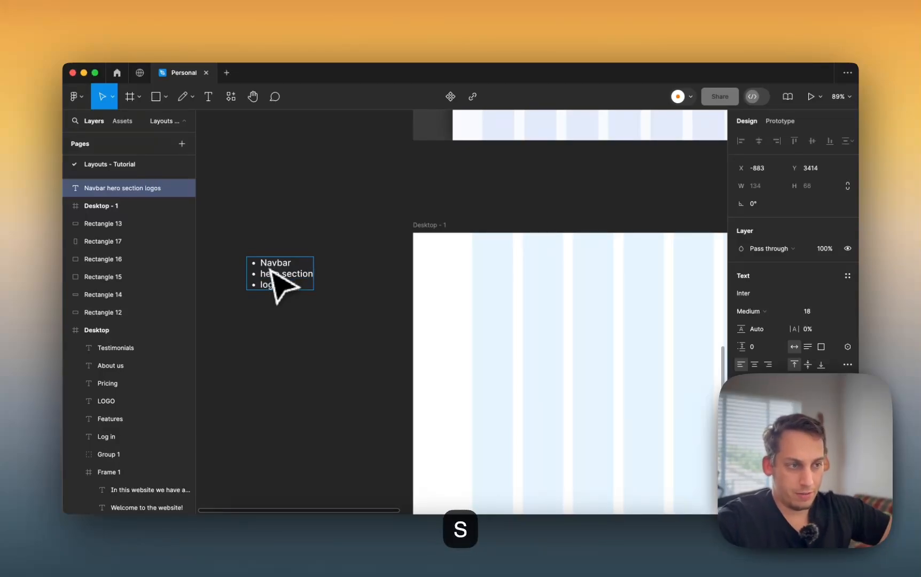
pyautogui.press('Return')
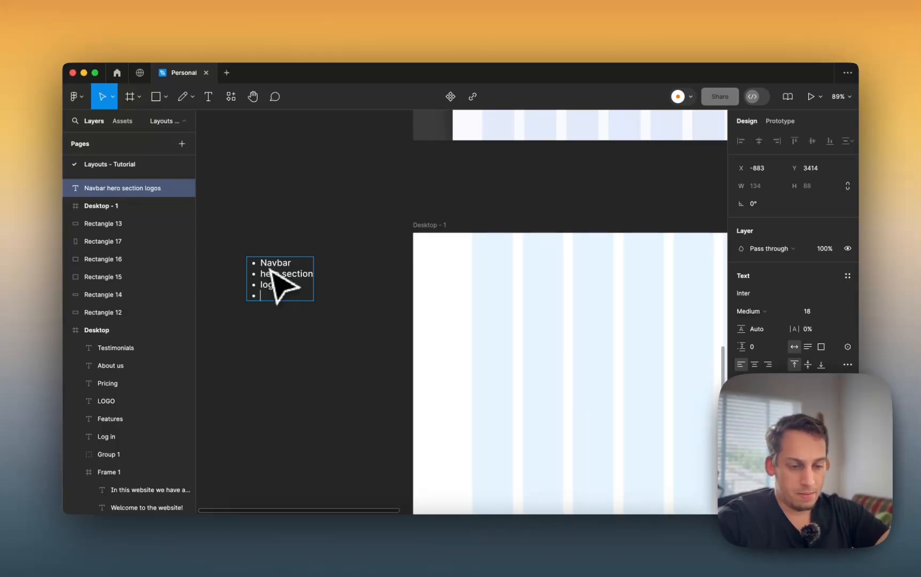
pyautogui.write('main features')
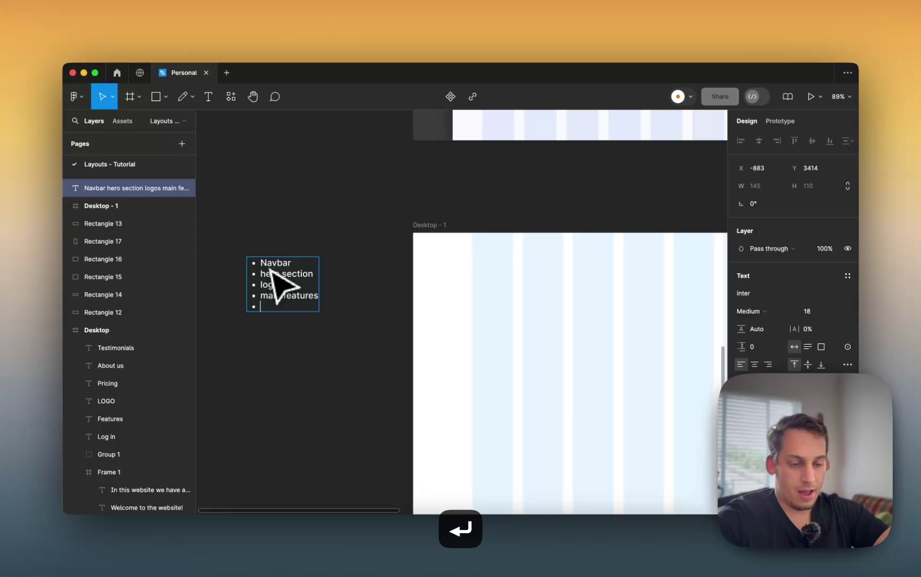
pyautogui.write('prcing')
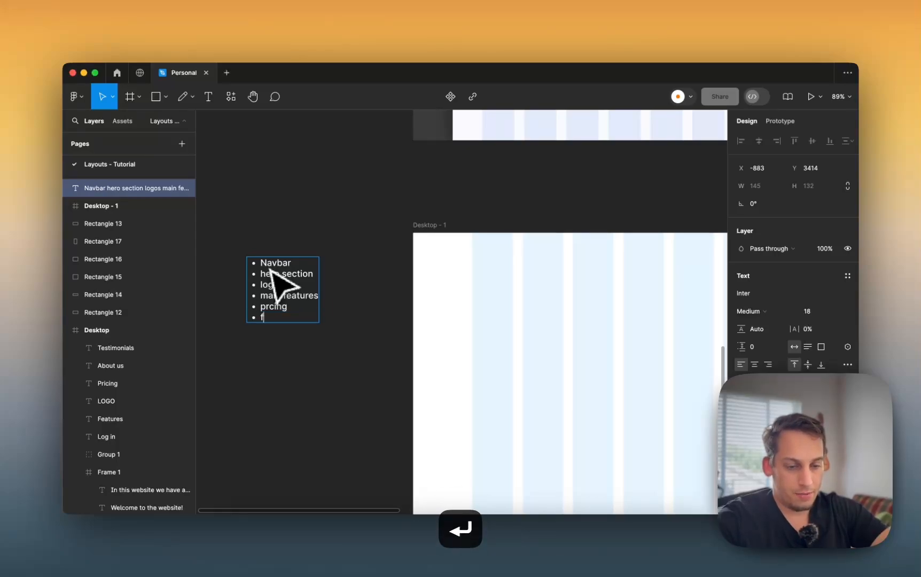
pyautogui.write('faq')
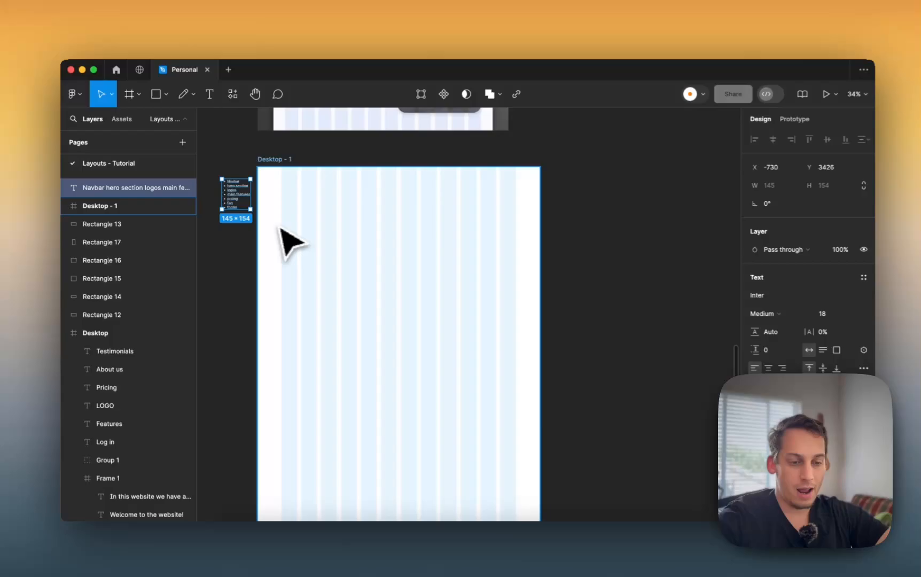
# - Draw a placeholder rectangle in the frame and widen it to span six columns
pyautogui.click(129, 96)
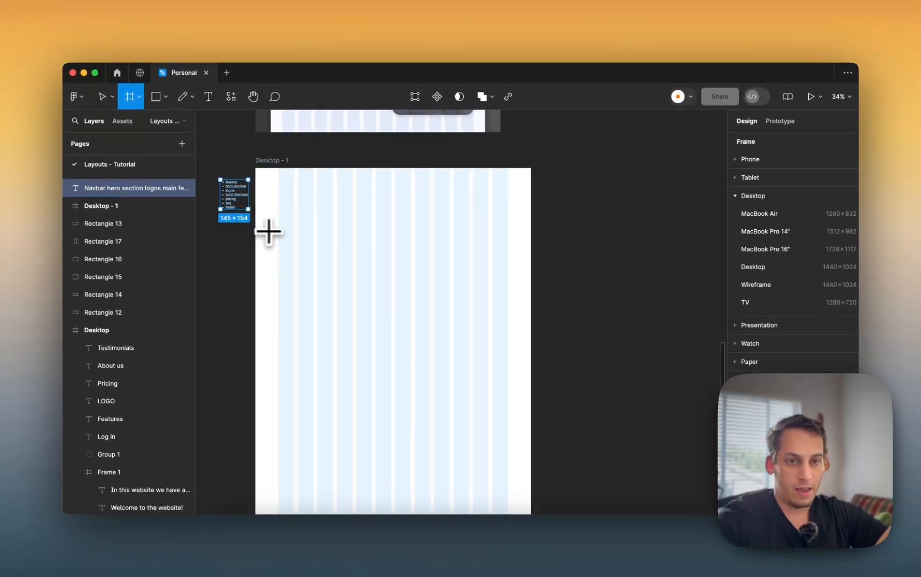
pyautogui.moveTo(257, 231); pyautogui.dragTo(315, 263)
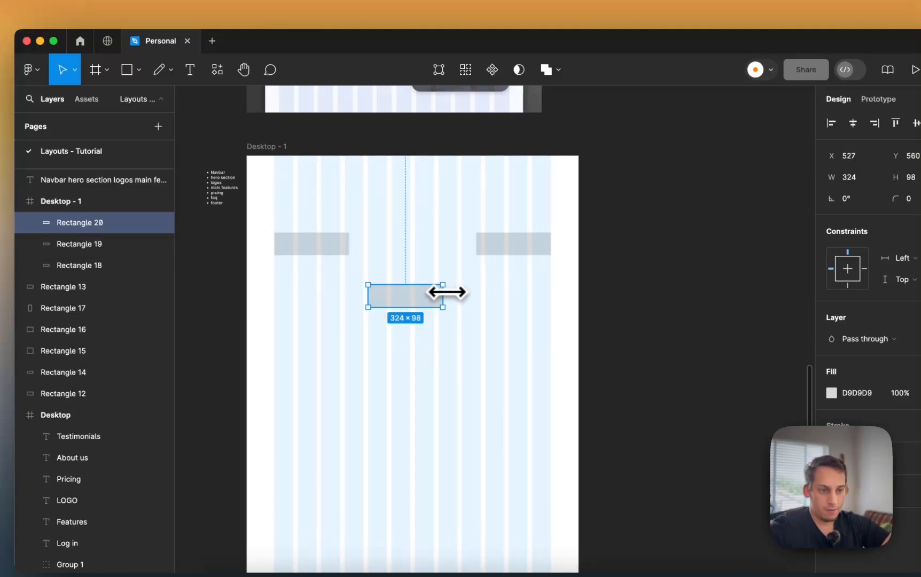
pyautogui.moveTo(444, 297); pyautogui.dragTo(552, 297)
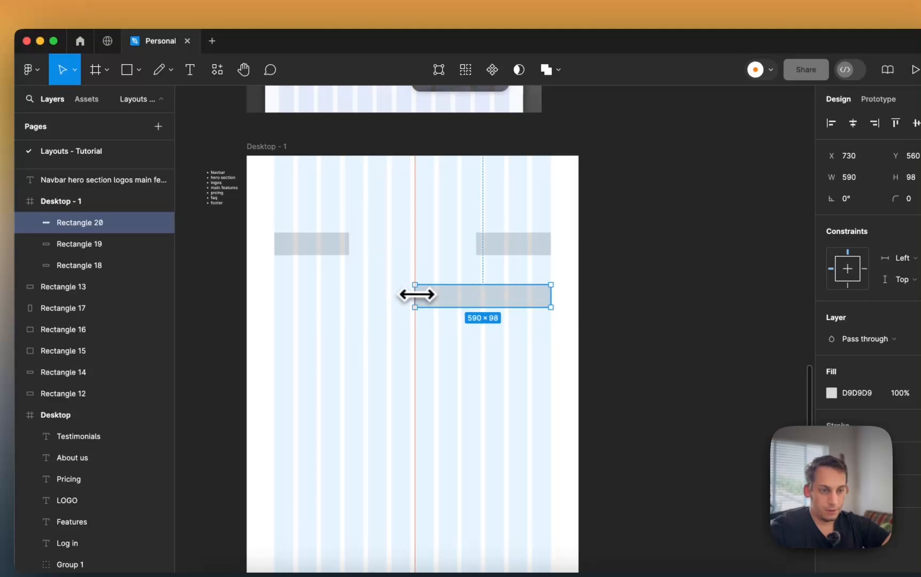
# - Move the smaller rectangles into a row above the wide bar and adjust their widths
pyautogui.click(449, 244)
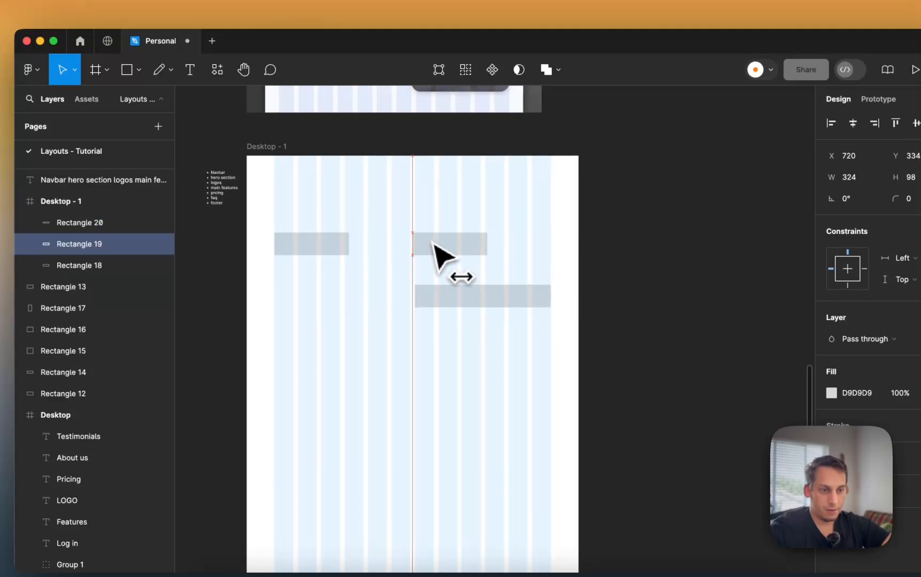
pyautogui.moveTo(449, 243); pyautogui.dragTo(450, 266)
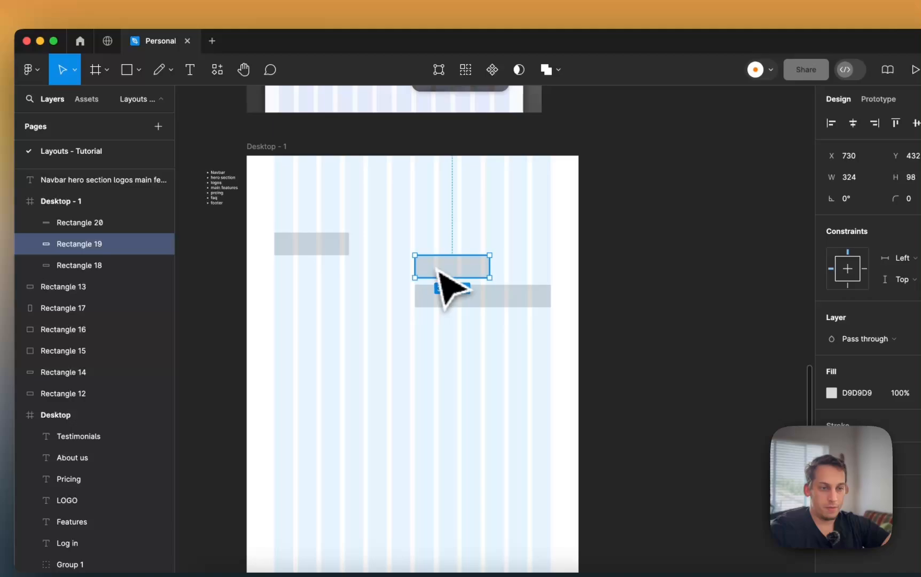
pyautogui.moveTo(451, 266); pyautogui.dragTo(311, 295)
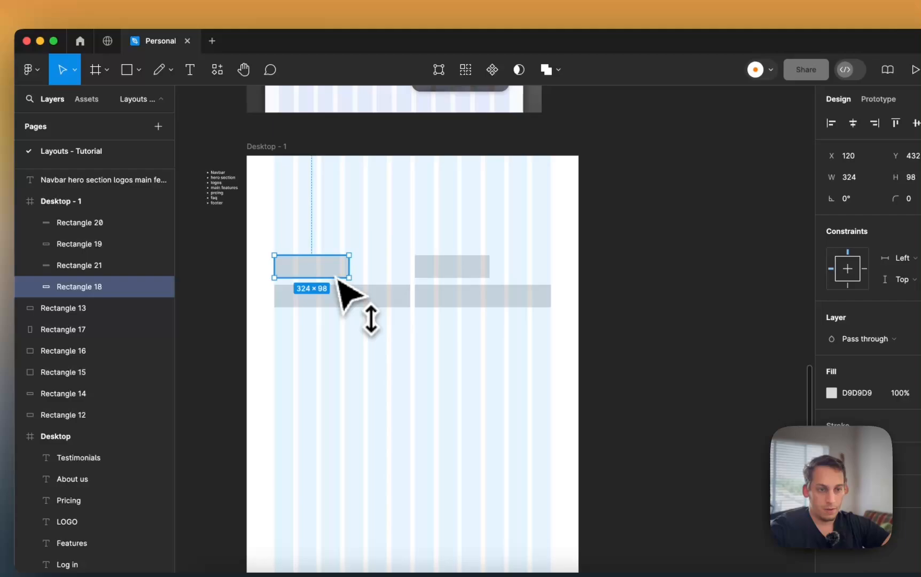
pyautogui.moveTo(350, 267); pyautogui.dragTo(317, 267)
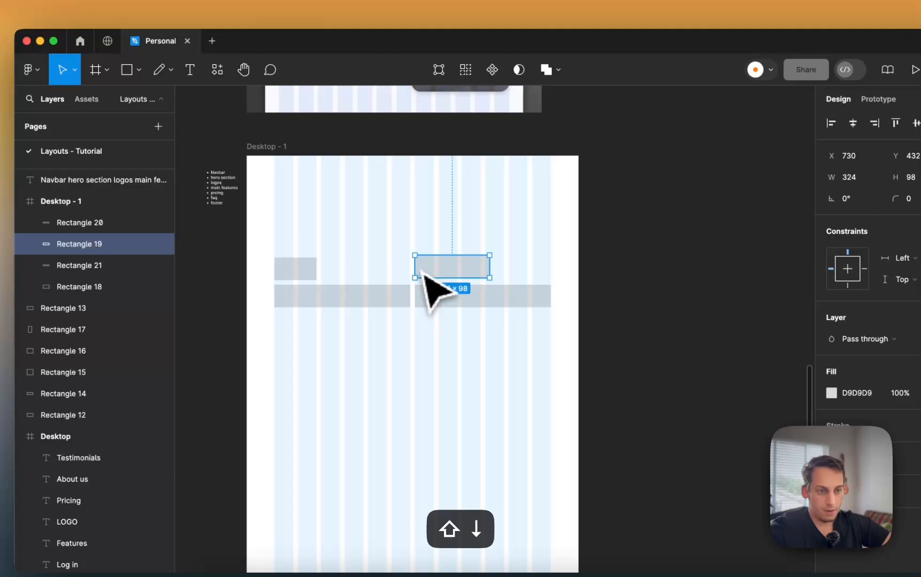
pyautogui.moveTo(491, 264); pyautogui.dragTo(504, 267)
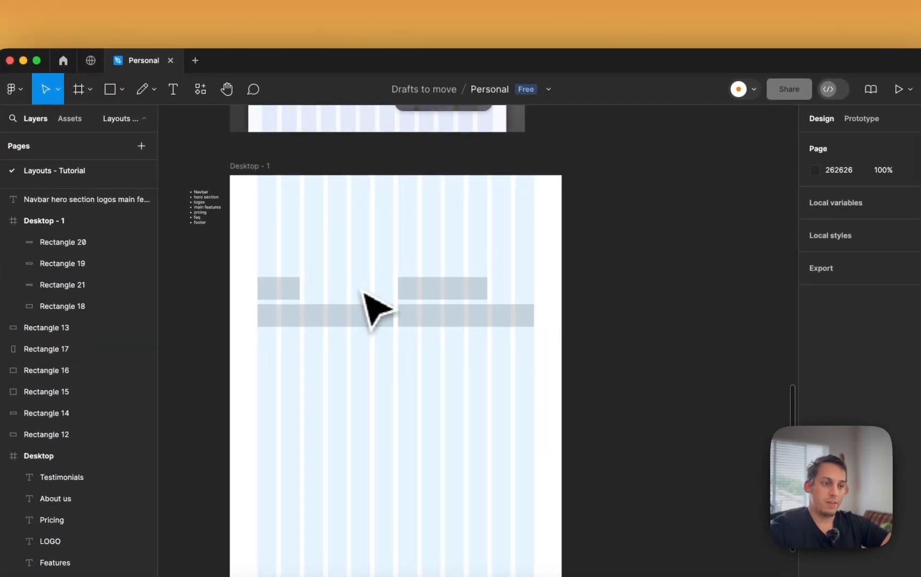
pyautogui.moveTo(287, 309)
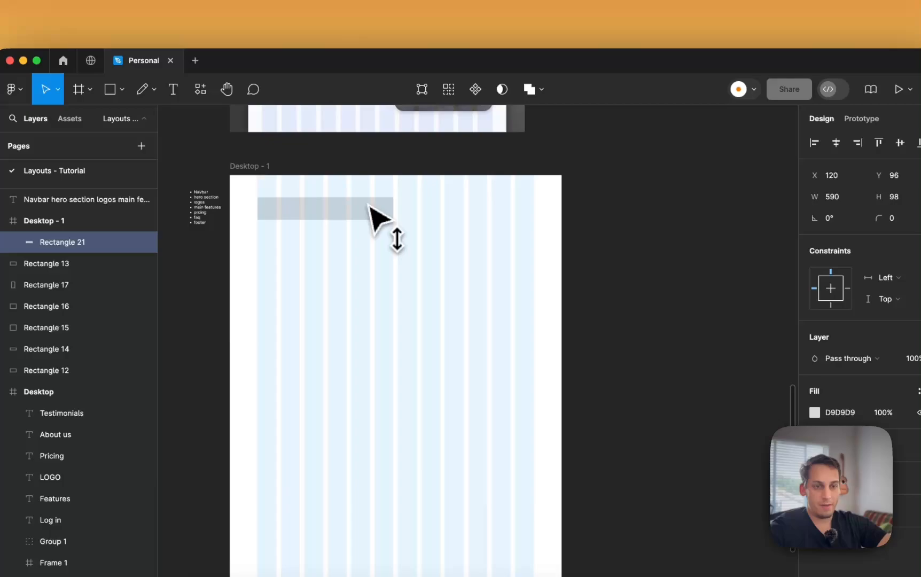
# - Fit the navbar band to the frame's top edge and stretch it across all twelve columns
pyautogui.moveTo(376, 208); pyautogui.dragTo(376, 188)
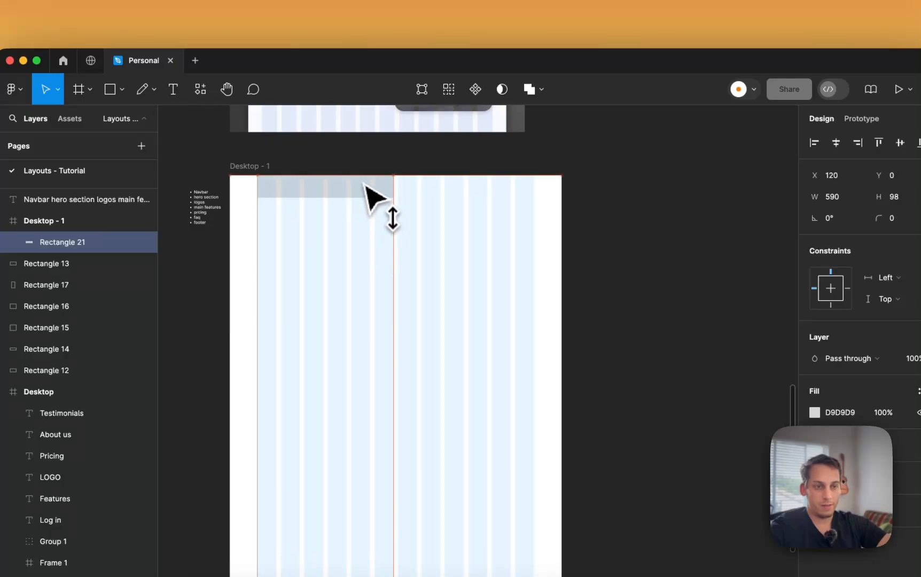
pyautogui.moveTo(391, 194); pyautogui.dragTo(532, 191)
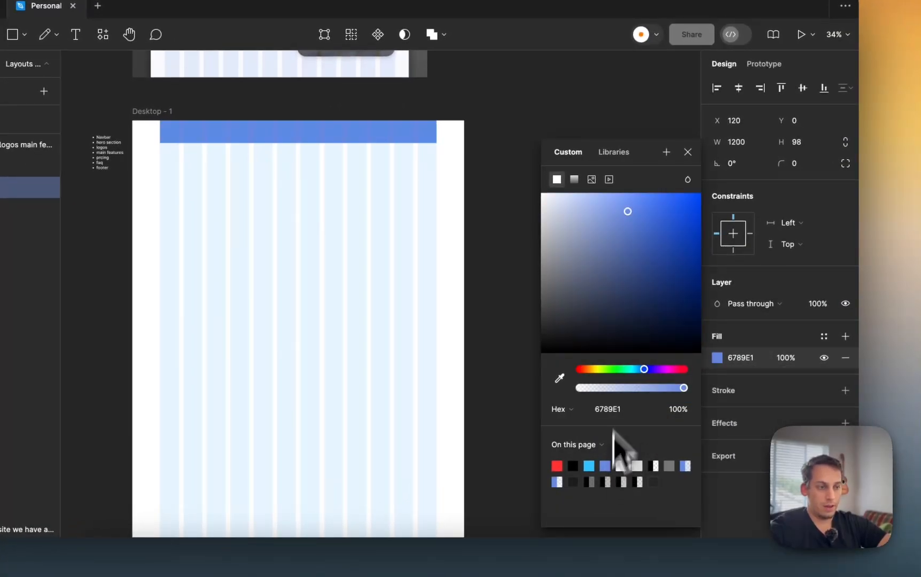
pyautogui.click(785, 358)
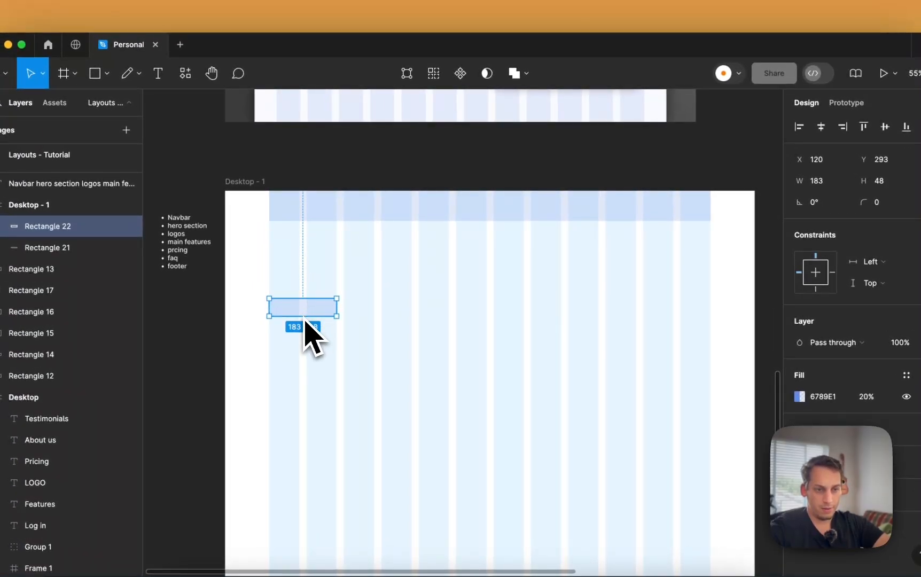
# - Move the small blue placeholder block up into the navbar row
pyautogui.moveTo(302, 305); pyautogui.dragTo(302, 209)
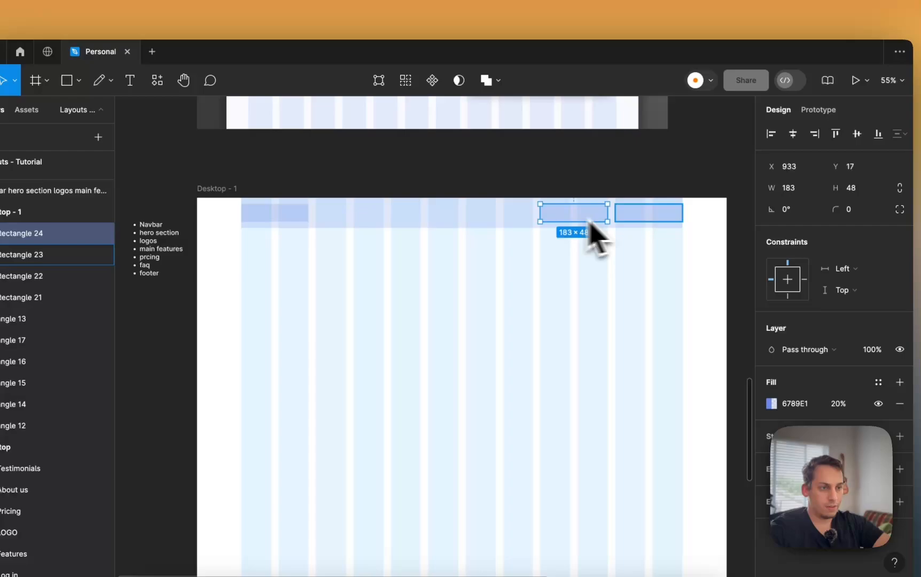
pyautogui.click(575, 273)
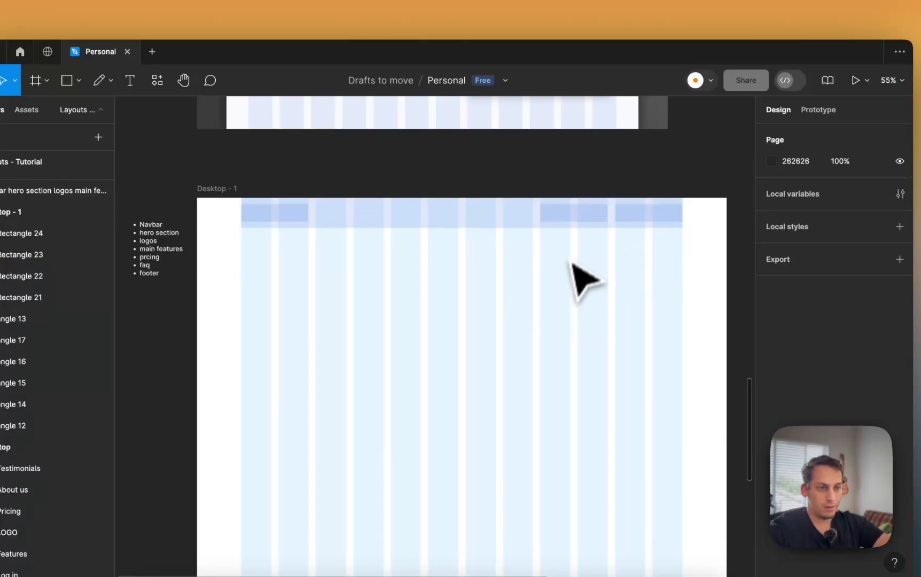
pyautogui.click(494, 220)
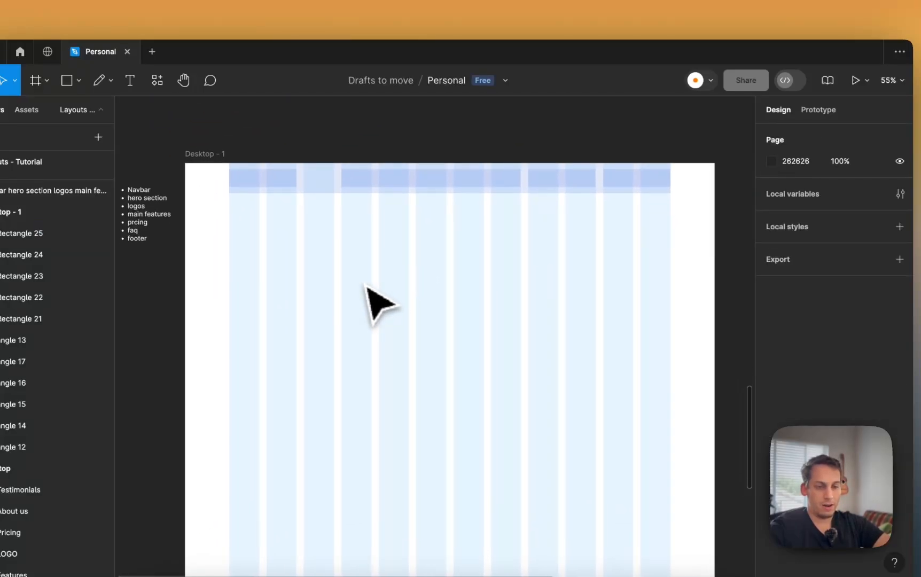
# - Stack three heading text bars below the navbar on the left, narrowing the third to column width
pyautogui.press('Ctrl+G')
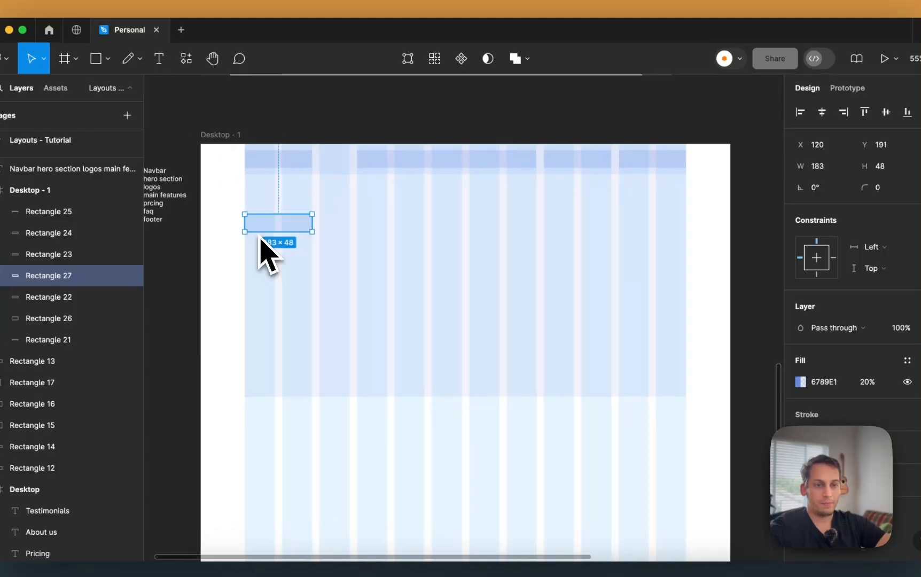
pyautogui.moveTo(313, 222); pyautogui.dragTo(457, 210)
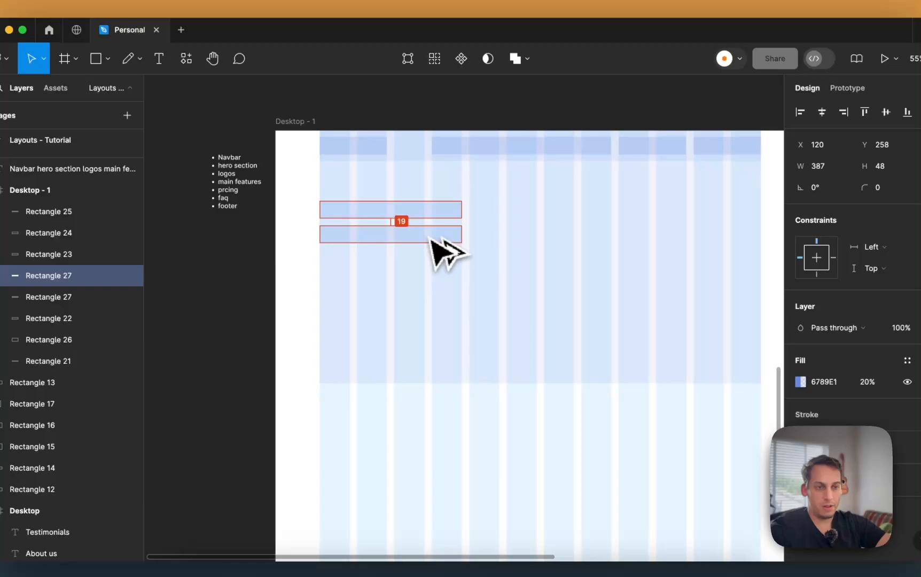
pyautogui.moveTo(461, 234); pyautogui.dragTo(395, 239)
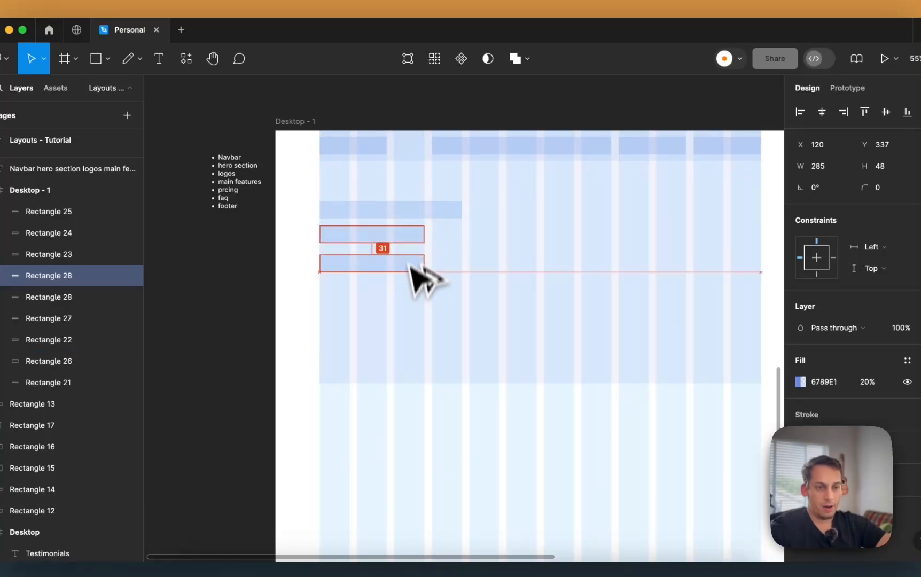
pyautogui.moveTo(425, 271); pyautogui.dragTo(394, 271)
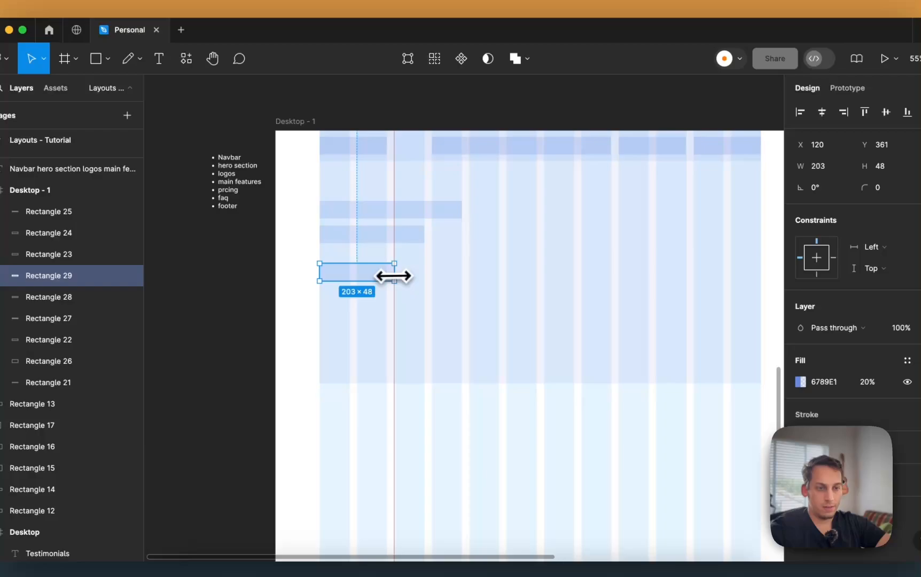
pyautogui.moveTo(393, 271); pyautogui.dragTo(388, 271)
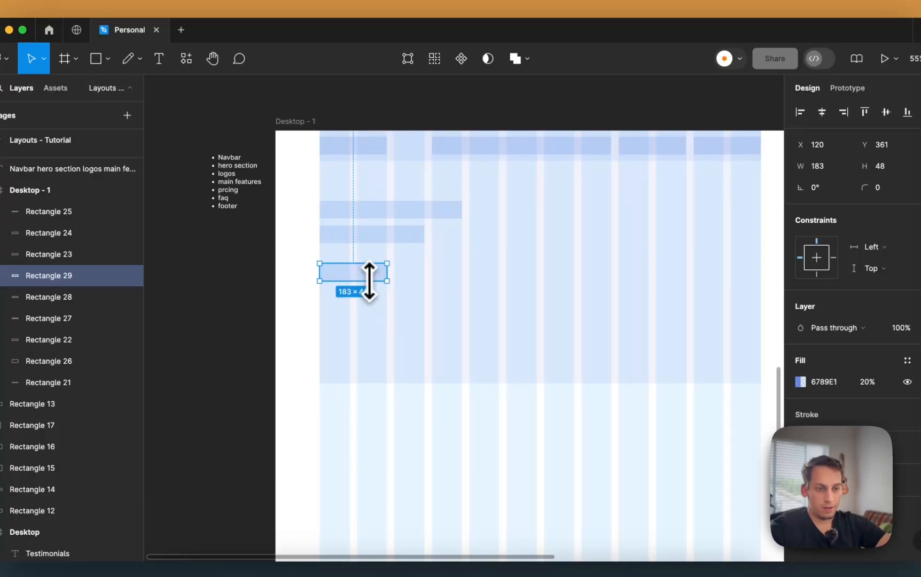
pyautogui.moveTo(370, 276); pyautogui.dragTo(362, 264)
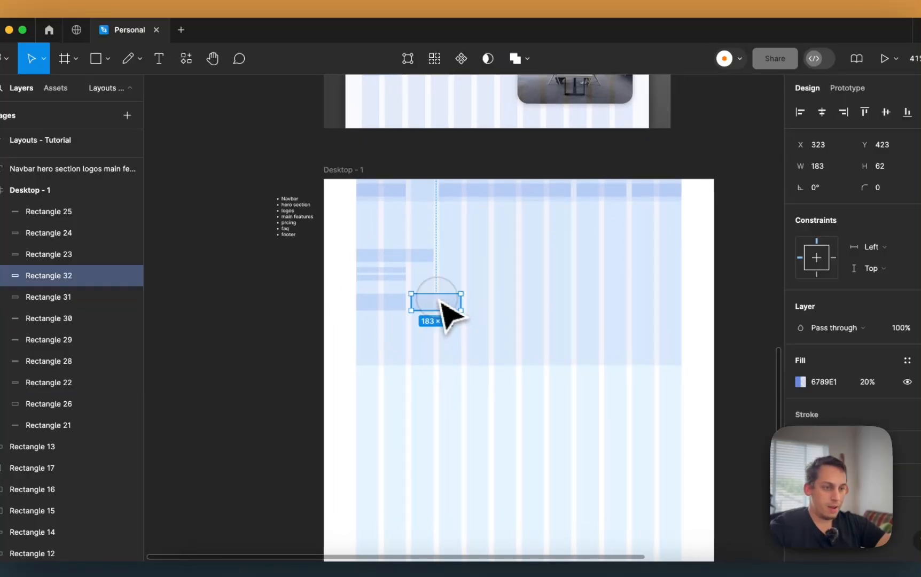
# - Add a second button block and a 590×384 hero image block on the right-hand columns
pyautogui.moveTo(436, 300); pyautogui.dragTo(644, 301)
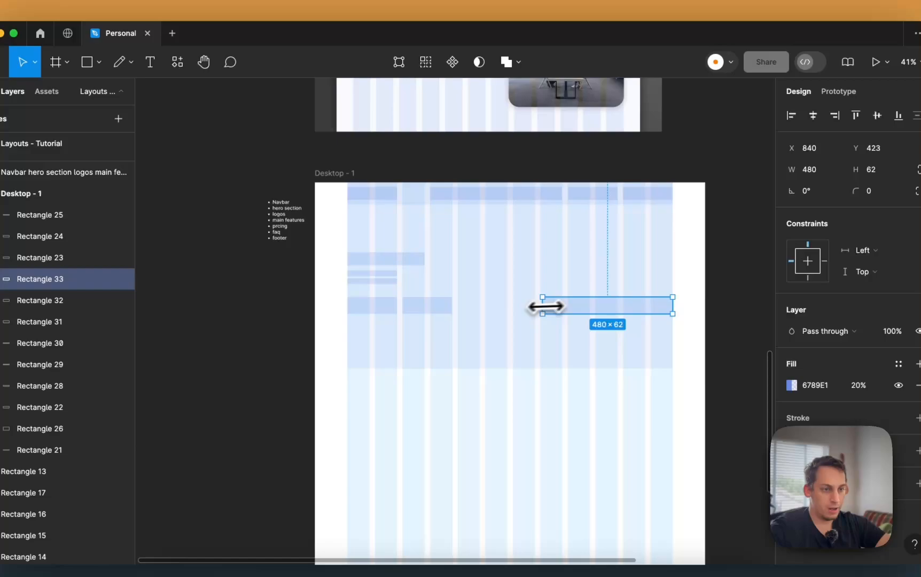
pyautogui.moveTo(543, 297); pyautogui.dragTo(543, 245)
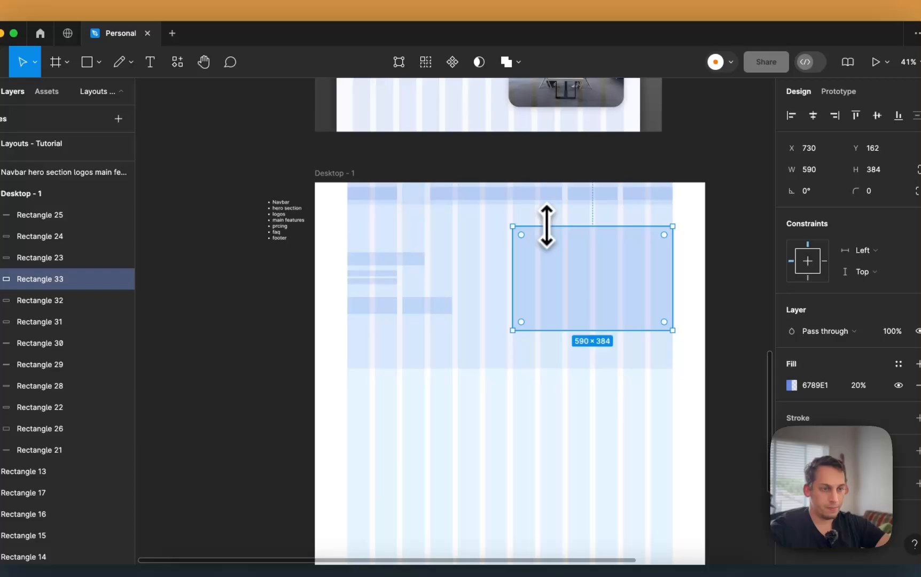
pyautogui.moveTo(511, 279); pyautogui.dragTo(484, 271)
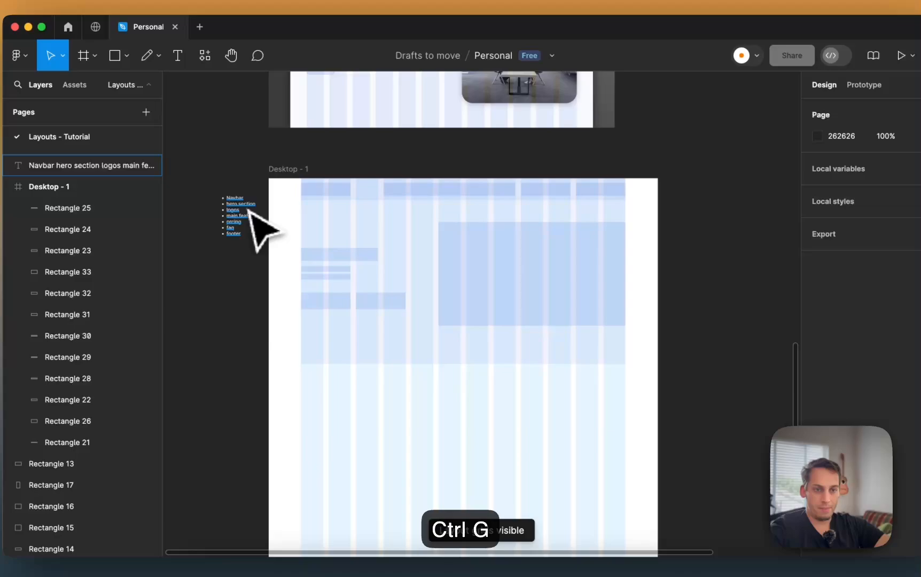
# - Copy a button block down into the logo row and copy the heading bars down for the features section
pyautogui.click(326, 300)
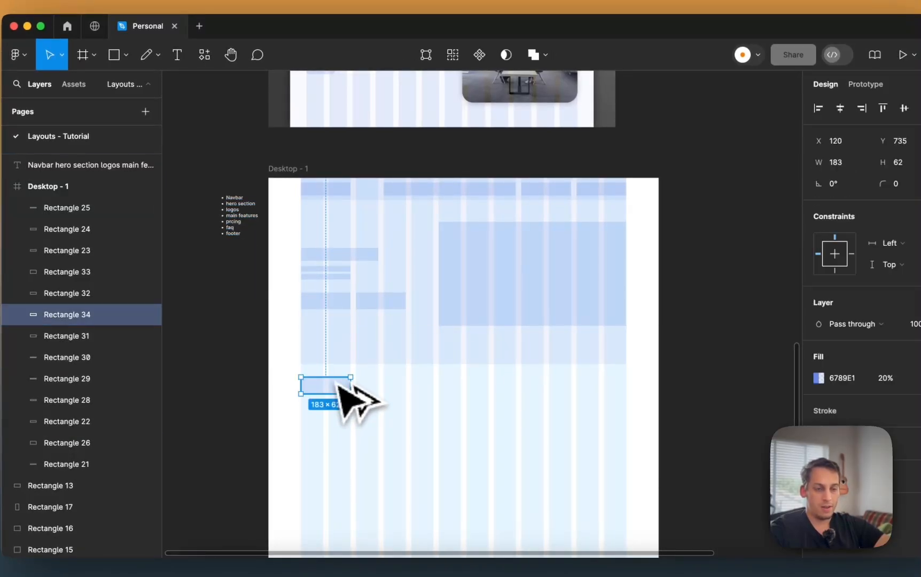
pyautogui.moveTo(326, 385); pyautogui.dragTo(380, 385)
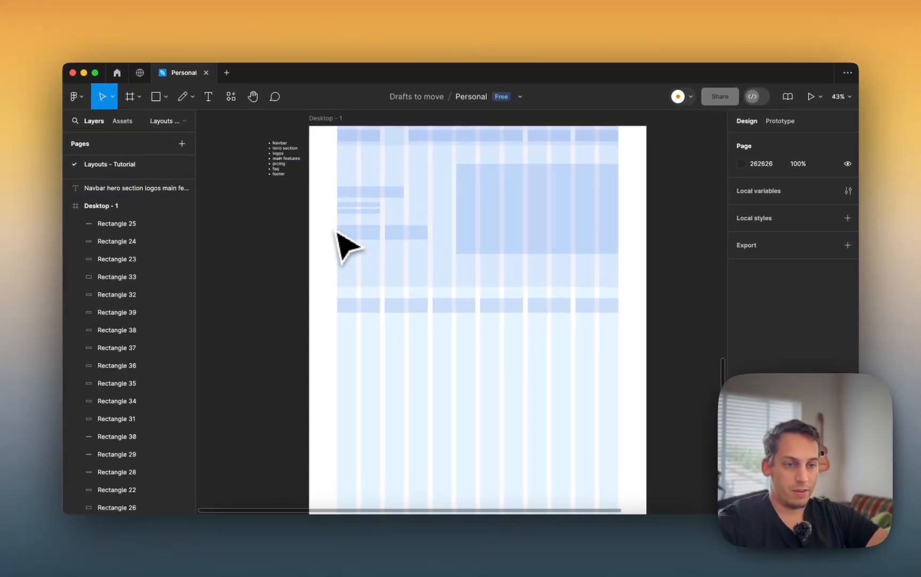
pyautogui.click(376, 167)
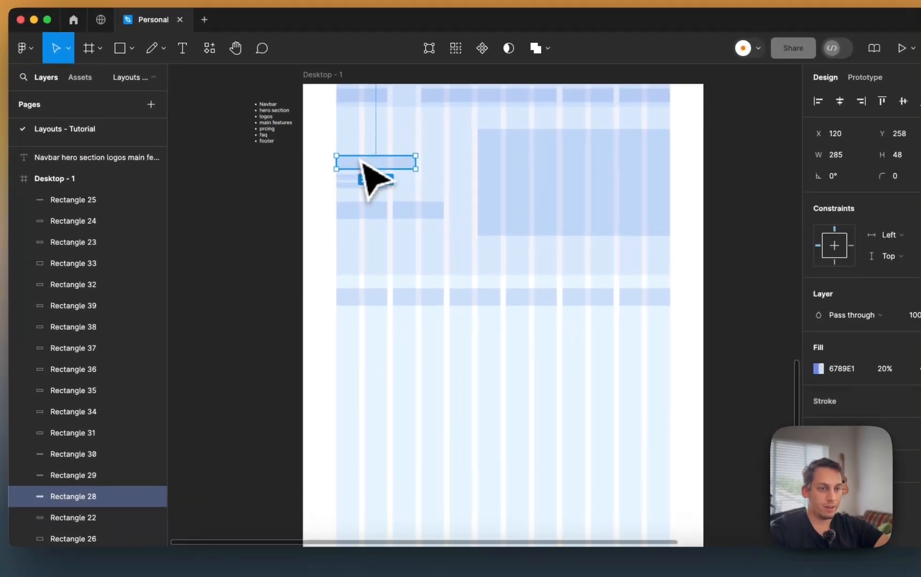
pyautogui.moveTo(375, 163); pyautogui.dragTo(375, 339)
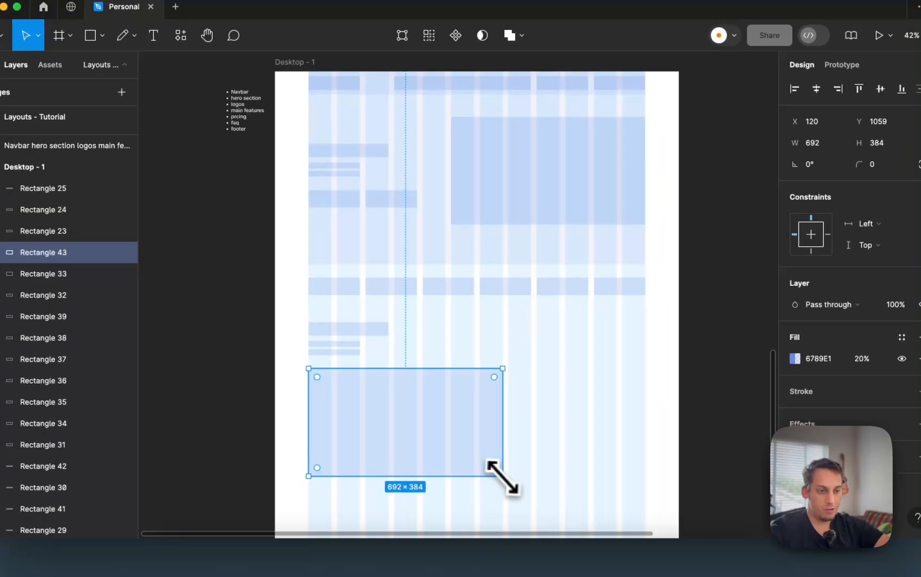
# - Shrink the large block into a feature card, copy a button block into it and select the buttons' fill colour
pyautogui.moveTo(502, 476); pyautogui.dragTo(409, 433)
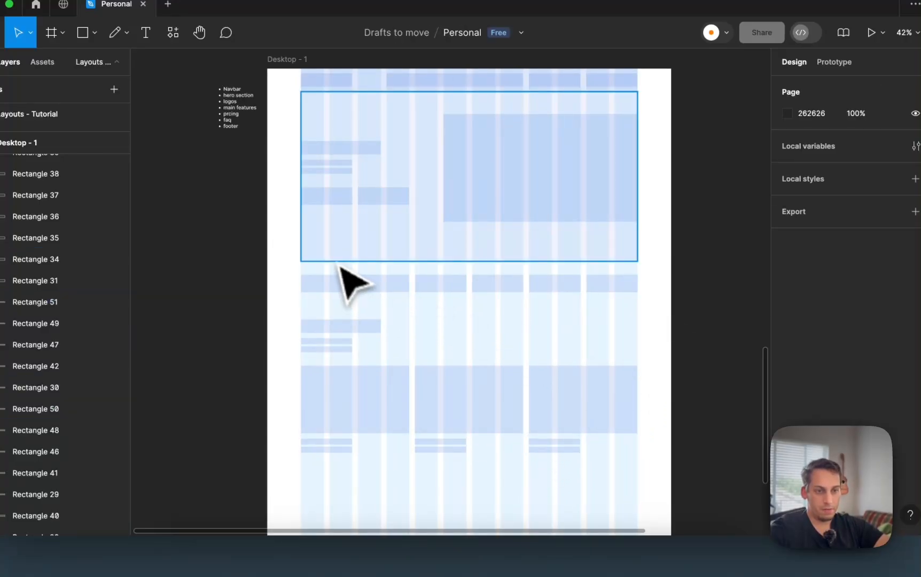
pyautogui.click(364, 201)
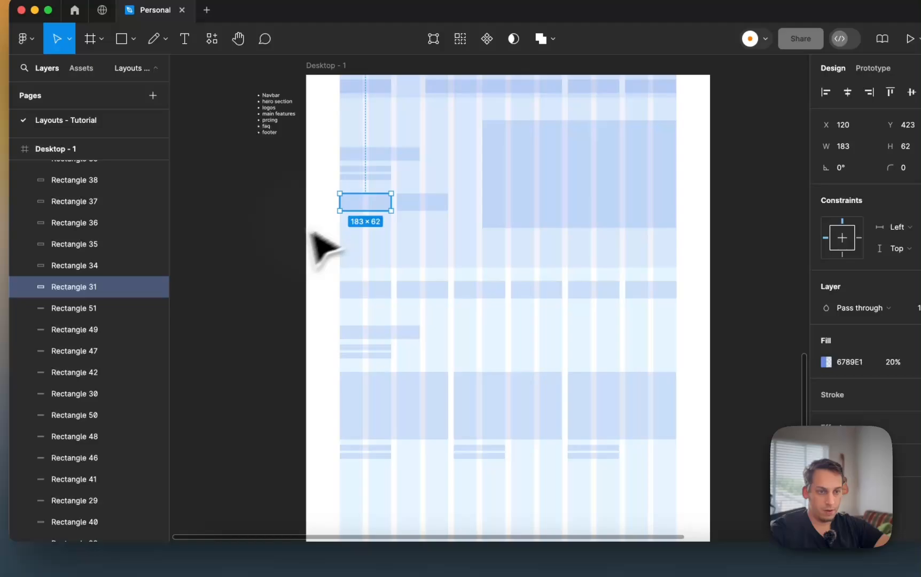
pyautogui.moveTo(364, 202); pyautogui.dragTo(373, 472)
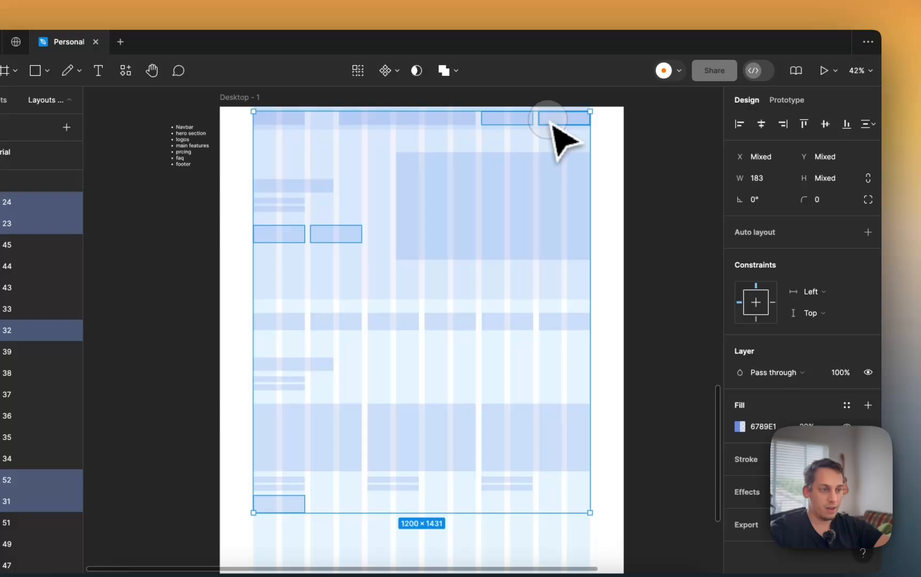
pyautogui.click(739, 426)
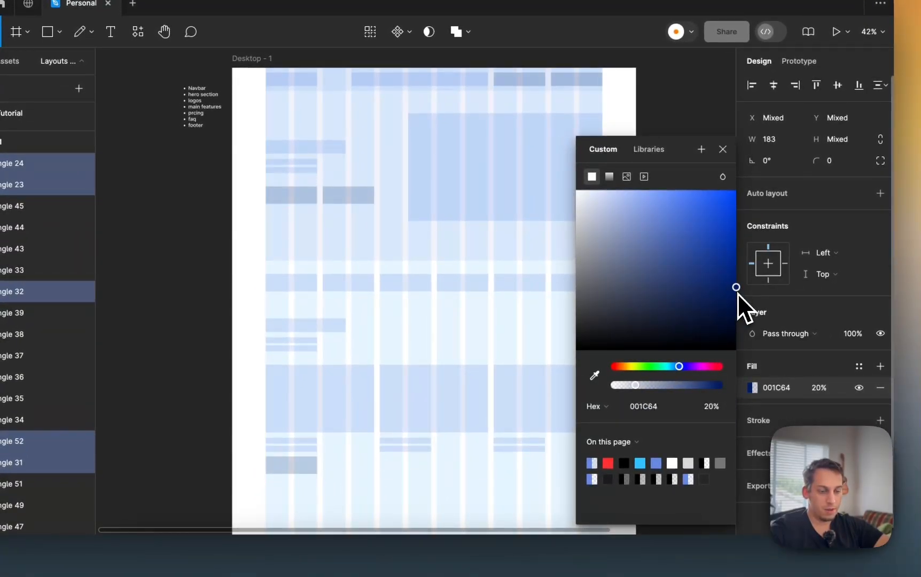
# - Position the feature card button block and even out the spacing between the feature text bars
pyautogui.press('cmd+z')
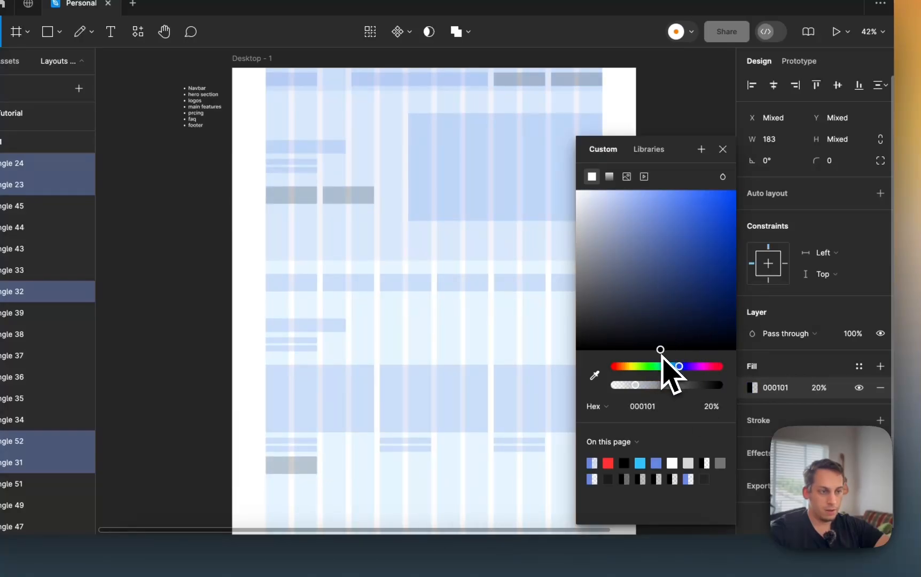
pyautogui.press('Ctrl+G')
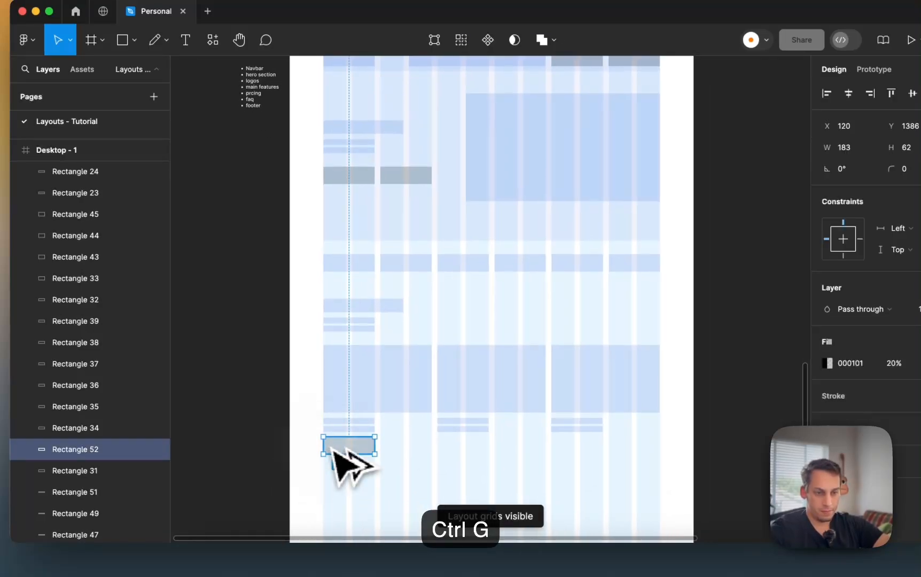
pyautogui.moveTo(350, 445); pyautogui.dragTo(581, 446)
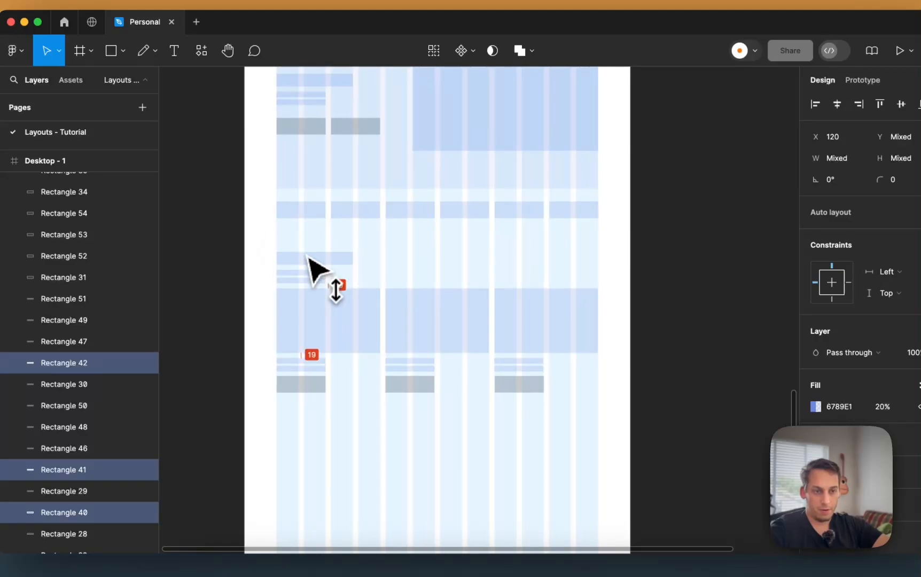
pyautogui.moveTo(314, 271); pyautogui.dragTo(314, 429)
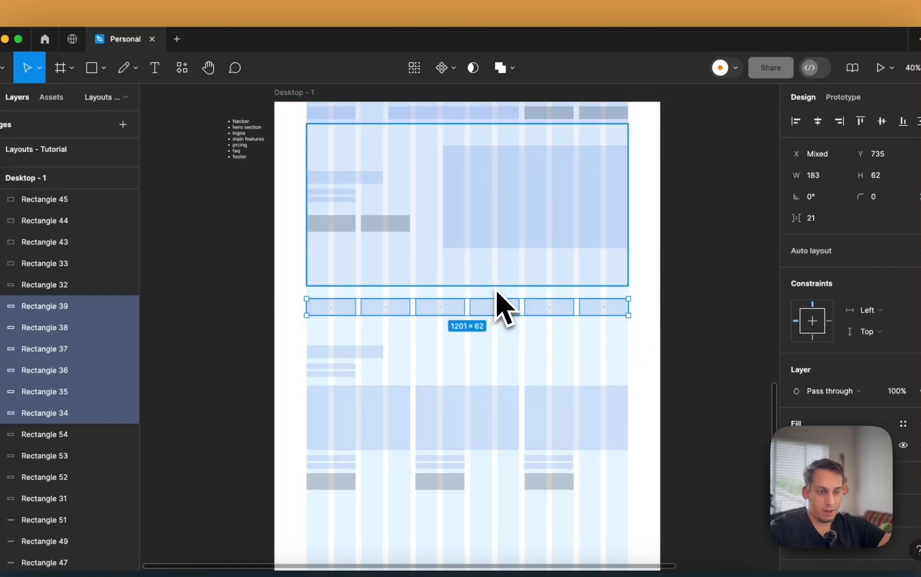
# - Spread the logo row across the full grid width
pyautogui.moveTo(502, 305); pyautogui.dragTo(449, 313)
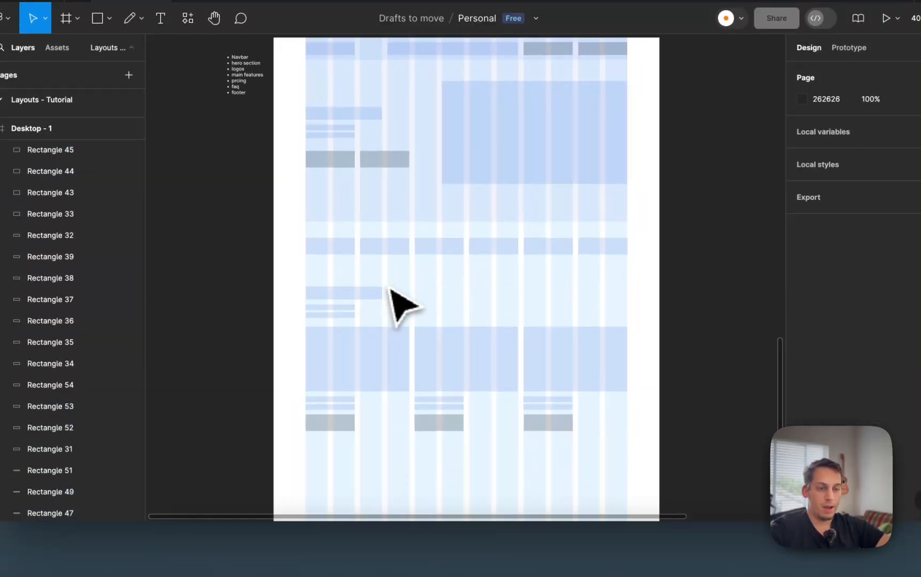
pyautogui.moveTo(400, 306); pyautogui.dragTo(610, 347)
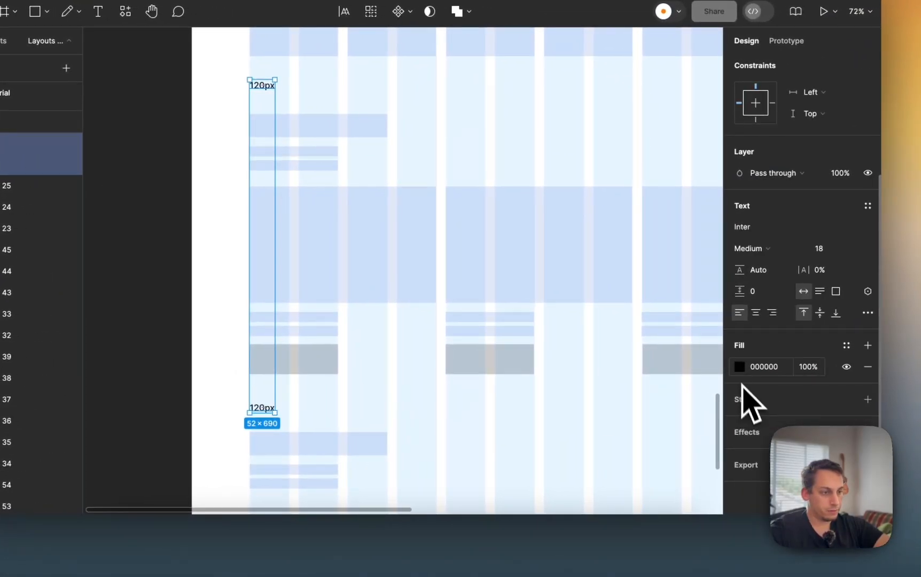
# - Add a 60px spacing label in the gap above the logo row
pyautogui.click(739, 366)
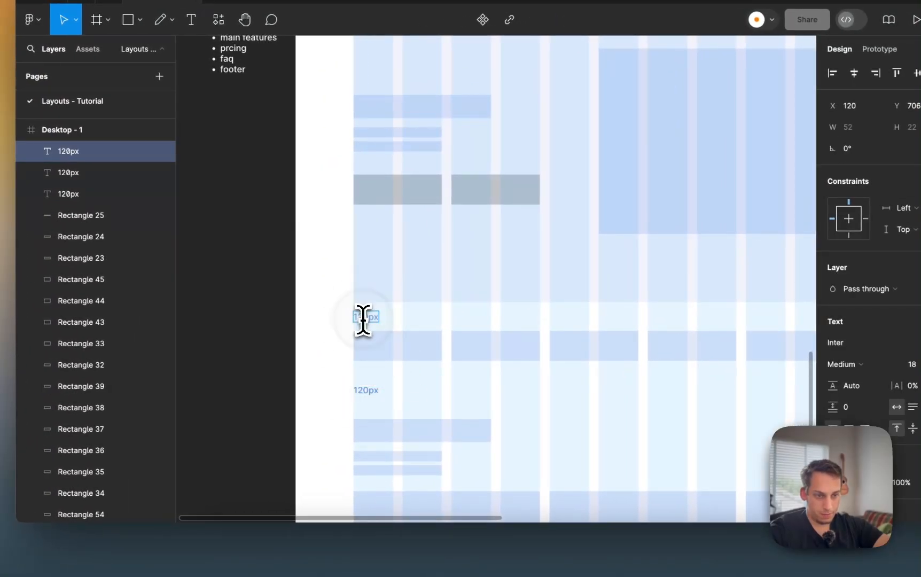
pyautogui.write('60px')
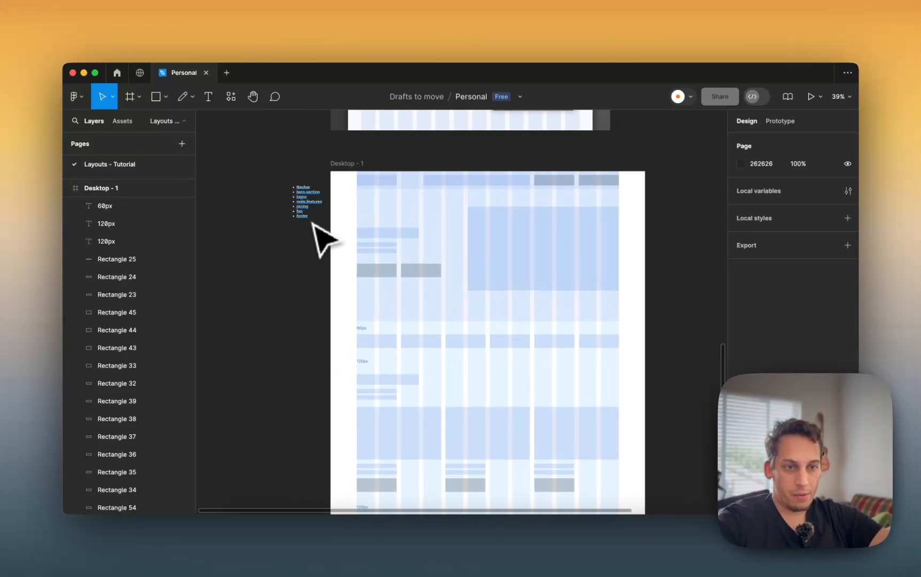
# - Give the first pricing card a 183×62 dark button at its bottom and review the pricing section
pyautogui.click(374, 234)
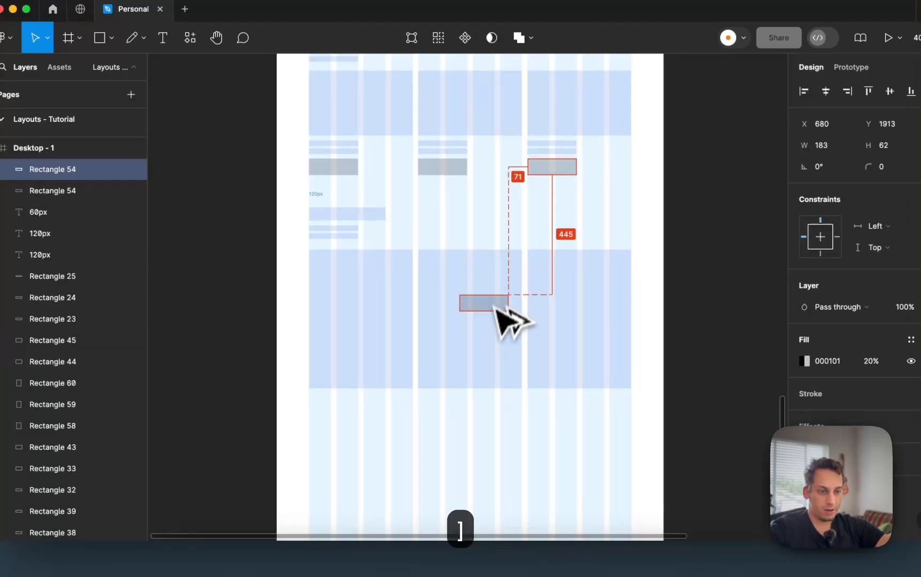
pyautogui.moveTo(483, 302); pyautogui.dragTo(468, 370)
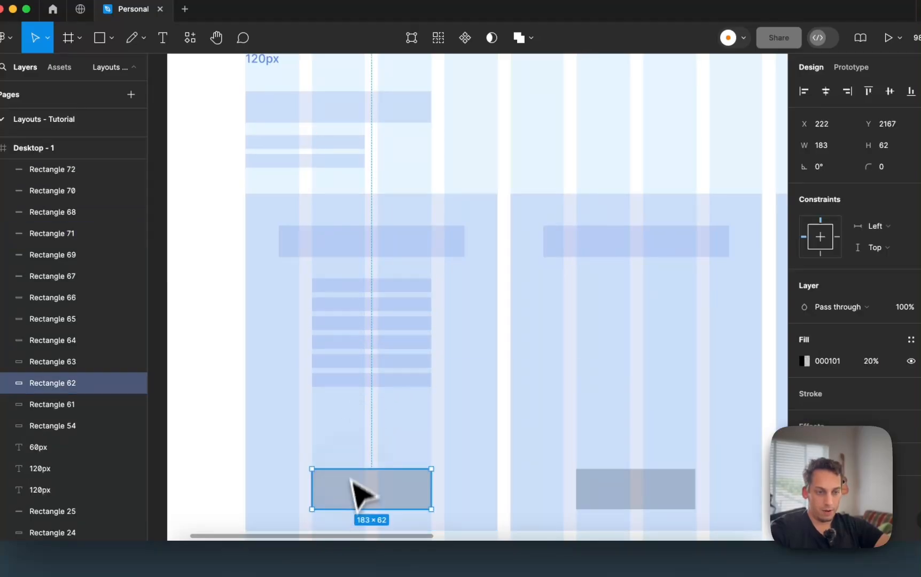
pyautogui.moveTo(370, 489); pyautogui.dragTo(371, 439)
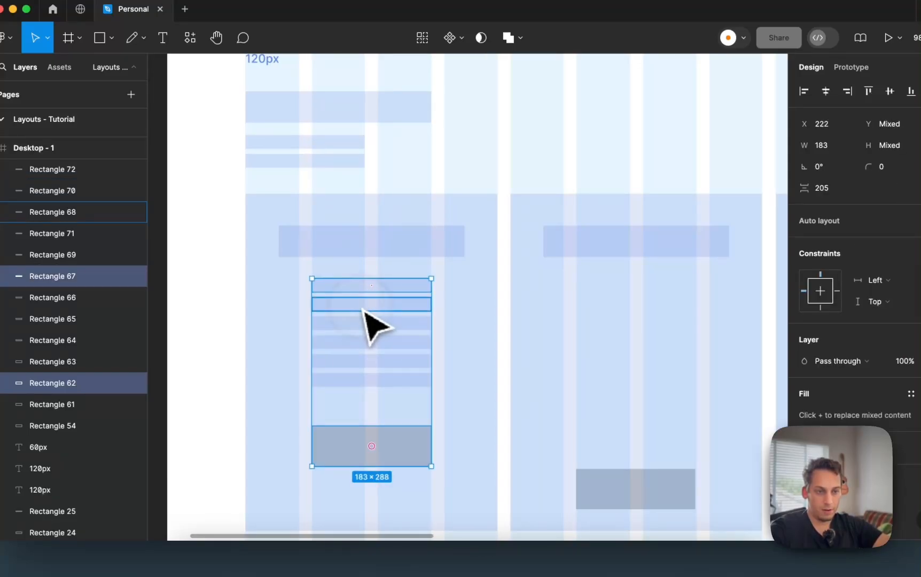
pyautogui.moveTo(370, 337)
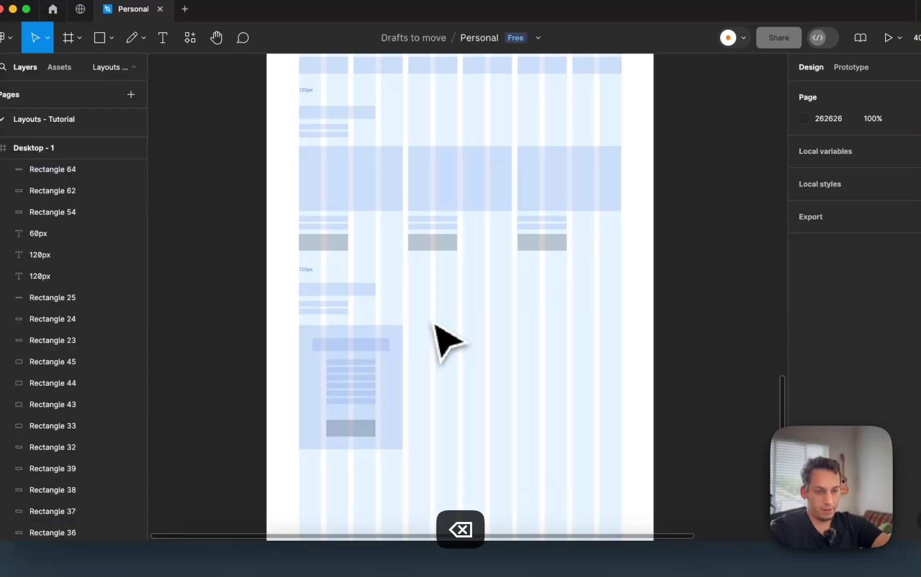
pyautogui.click(350, 377)
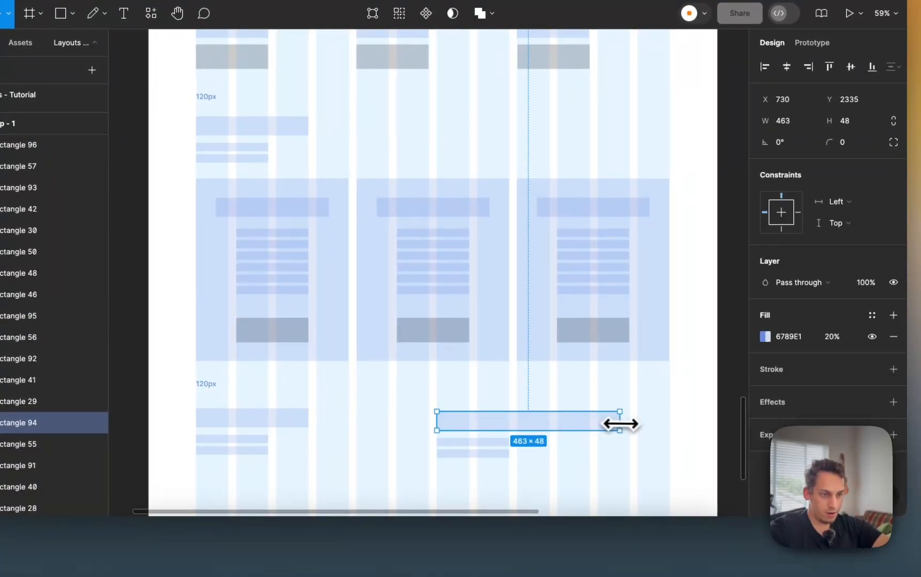
# - Narrow the FAQ heading bar, stretch the intro lines across the right columns and add question bars 30 px apart
pyautogui.moveTo(619, 422); pyautogui.dragTo(570, 296)
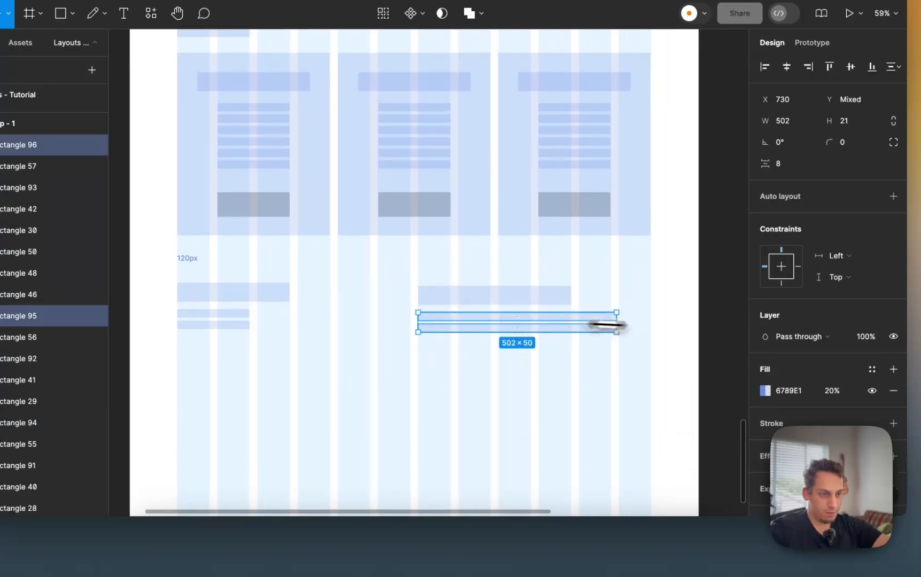
pyautogui.moveTo(616, 323); pyautogui.dragTo(652, 323)
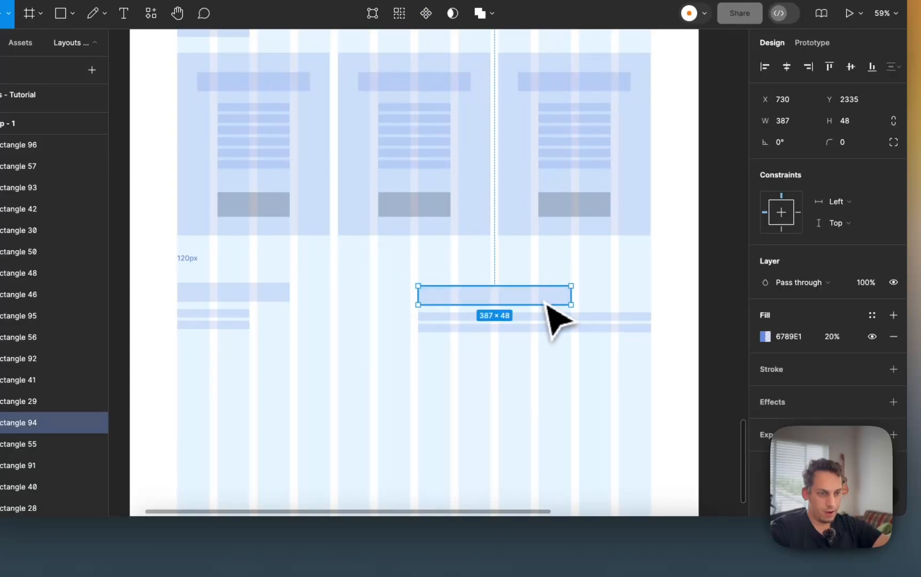
pyautogui.moveTo(493, 296); pyautogui.dragTo(494, 353)
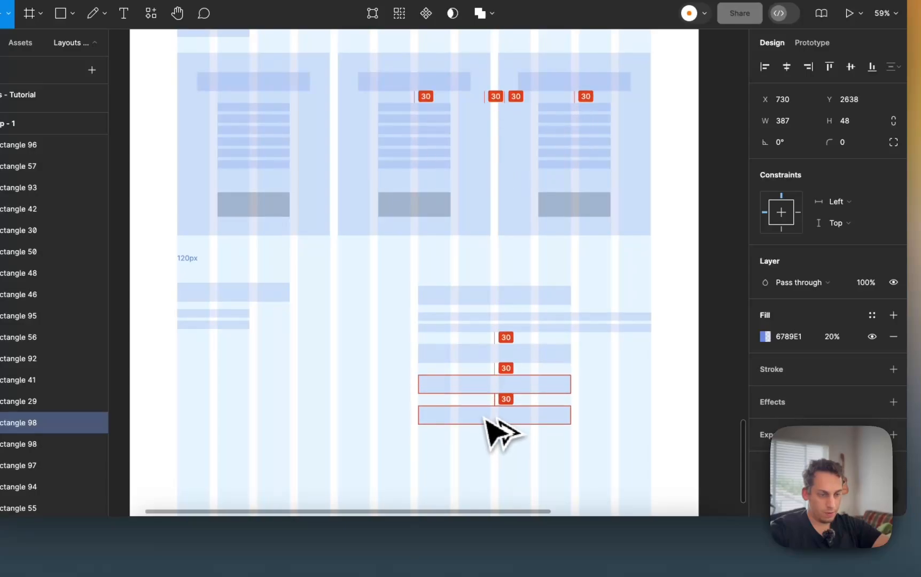
pyautogui.click(626, 417)
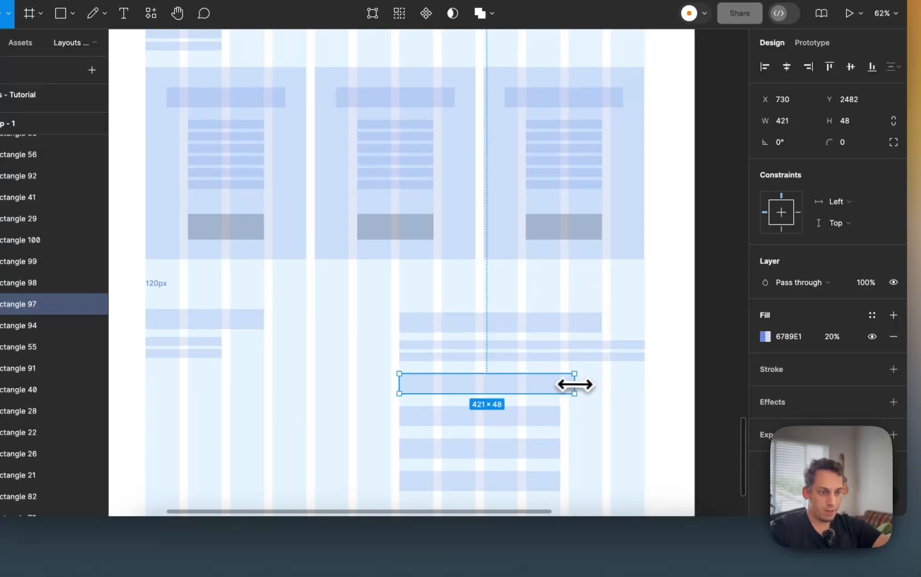
# - Vary the widths of the stacked question bars and pick the thin line under the last question
pyautogui.moveTo(574, 384); pyautogui.dragTo(589, 419)
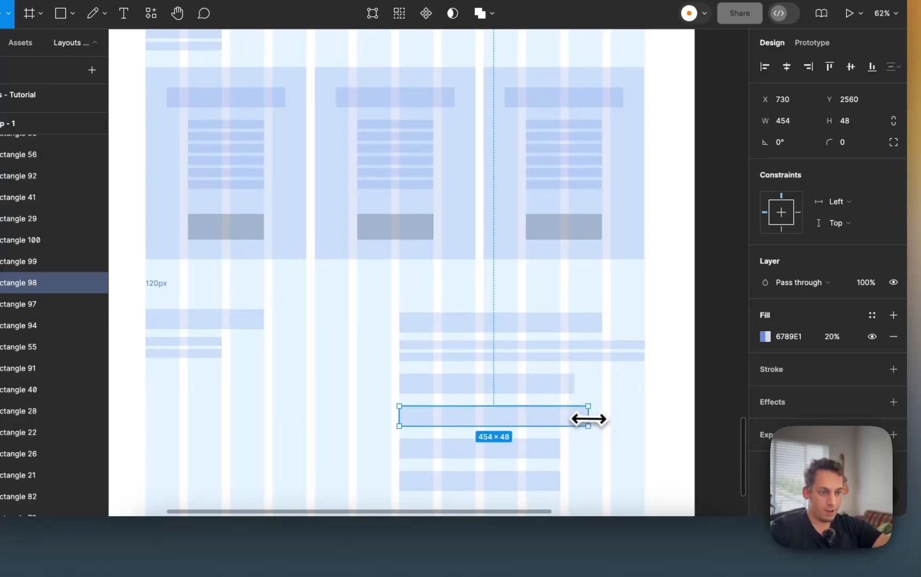
pyautogui.moveTo(587, 416); pyautogui.dragTo(555, 451)
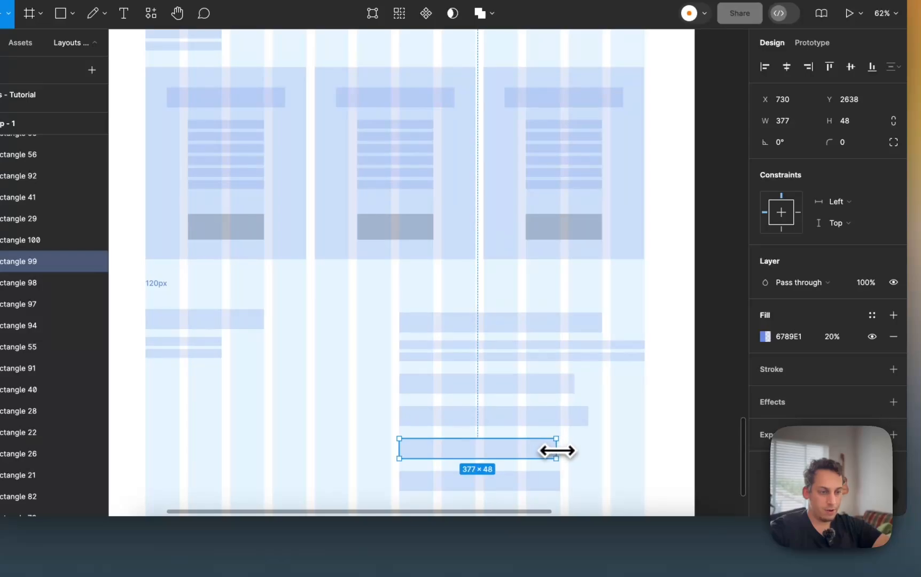
pyautogui.moveTo(555, 448); pyautogui.dragTo(554, 422)
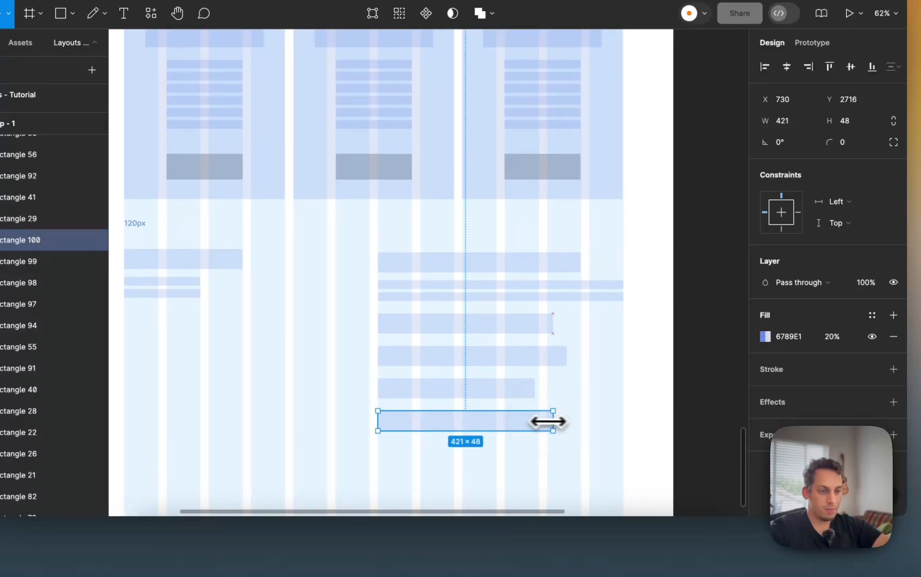
pyautogui.moveTo(553, 420); pyautogui.dragTo(580, 419)
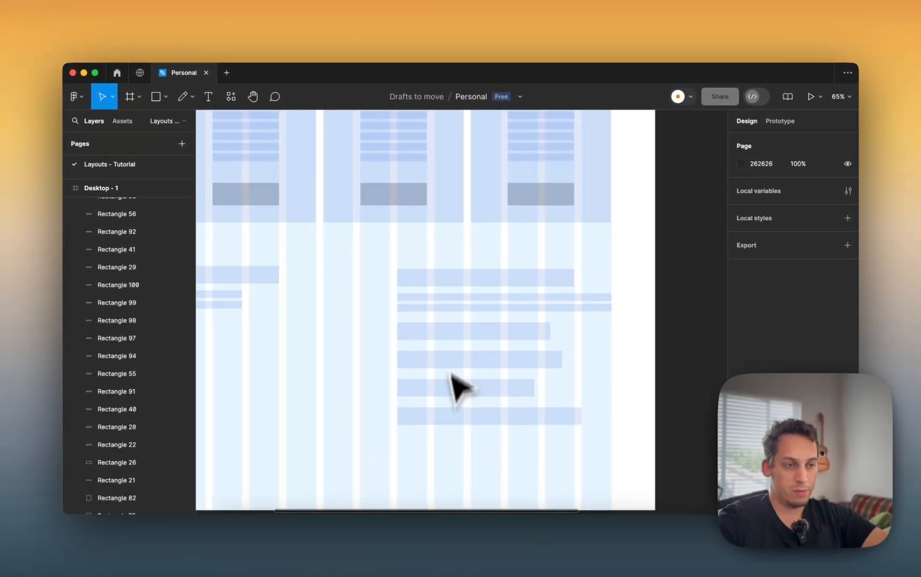
pyautogui.scroll(-3)
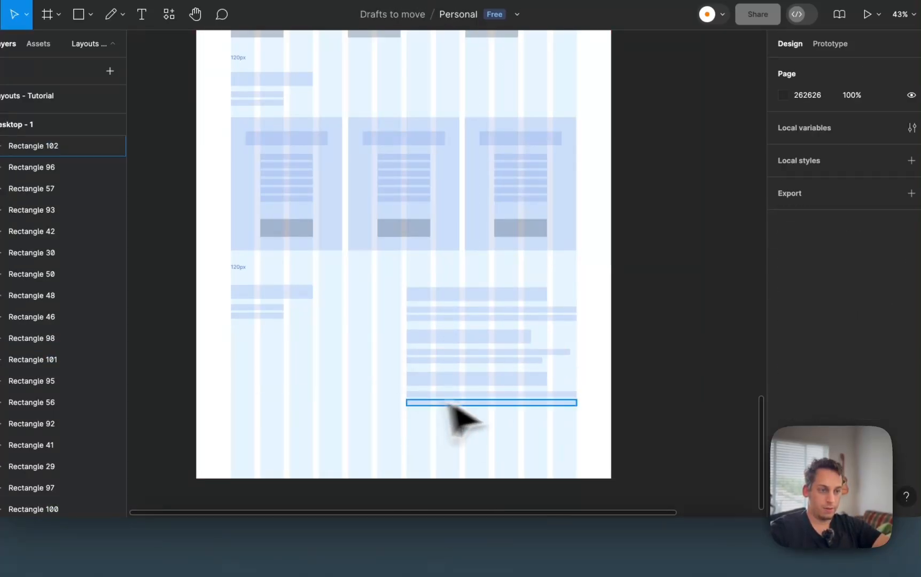
pyautogui.click(491, 403)
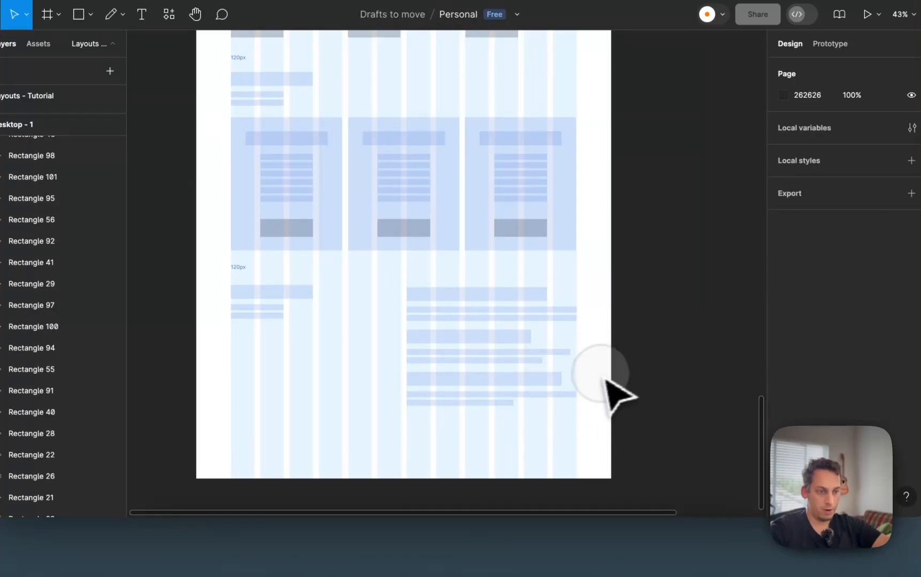
pyautogui.scroll(-3)
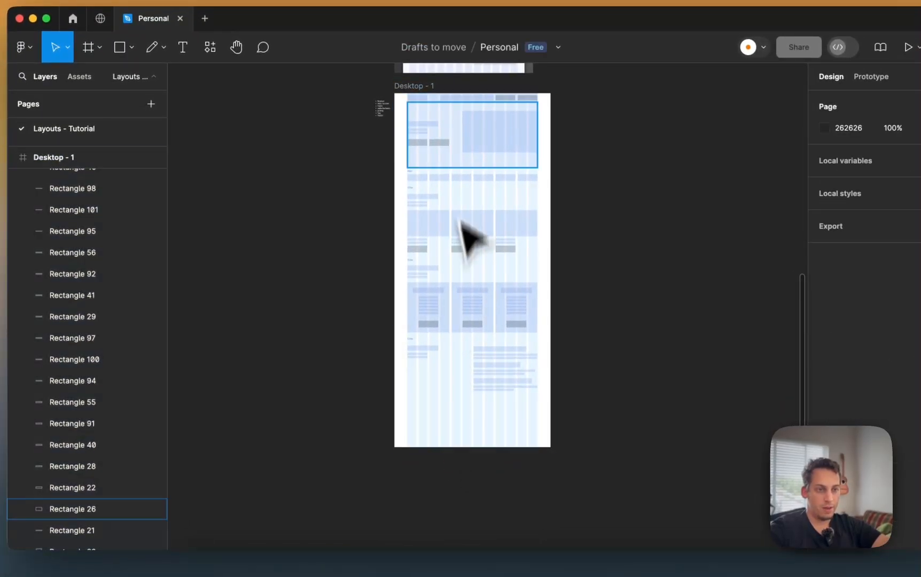
# - Size the footer block, shrink a bar into a small pill with corner radius 20 and copy it to the right
pyautogui.moveTo(470, 241); pyautogui.dragTo(470, 446)
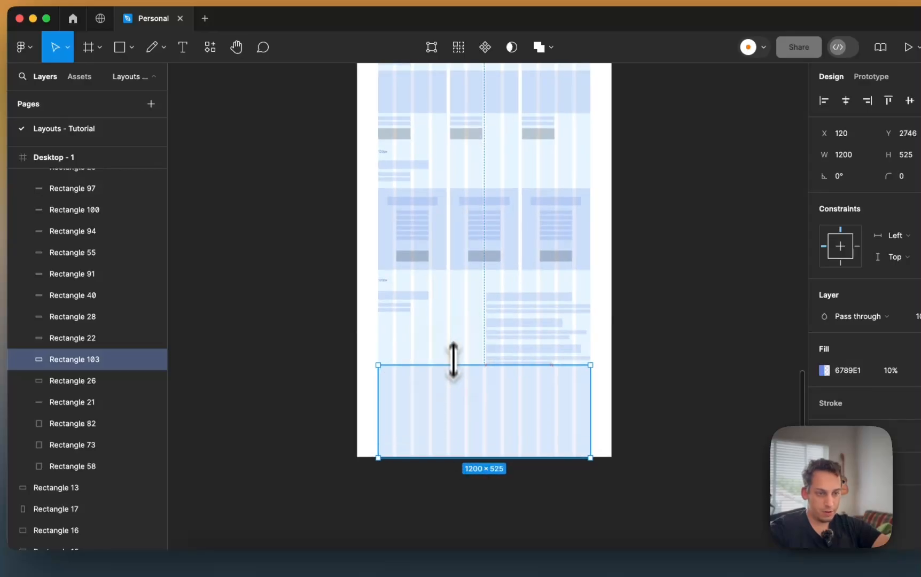
pyautogui.moveTo(454, 364); pyautogui.dragTo(454, 385)
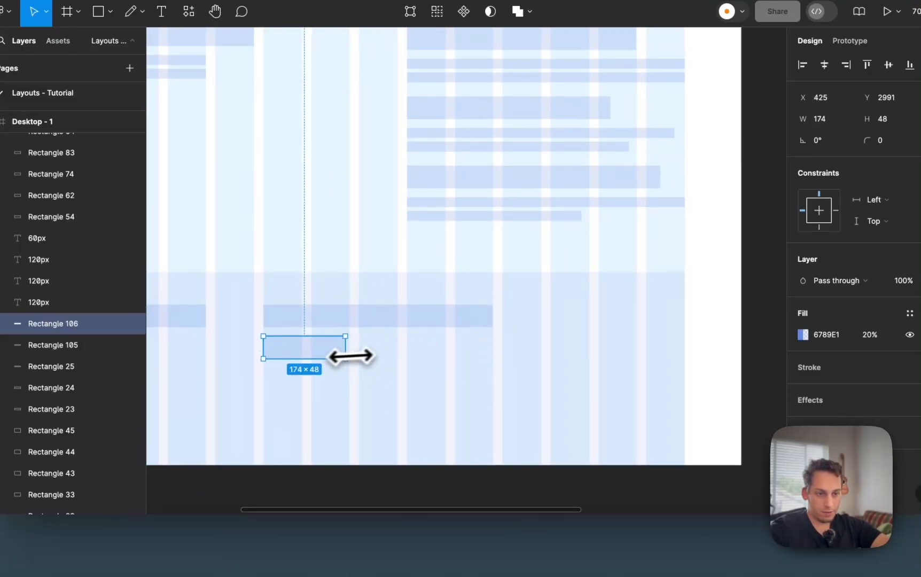
pyautogui.moveTo(346, 346); pyautogui.dragTo(261, 346)
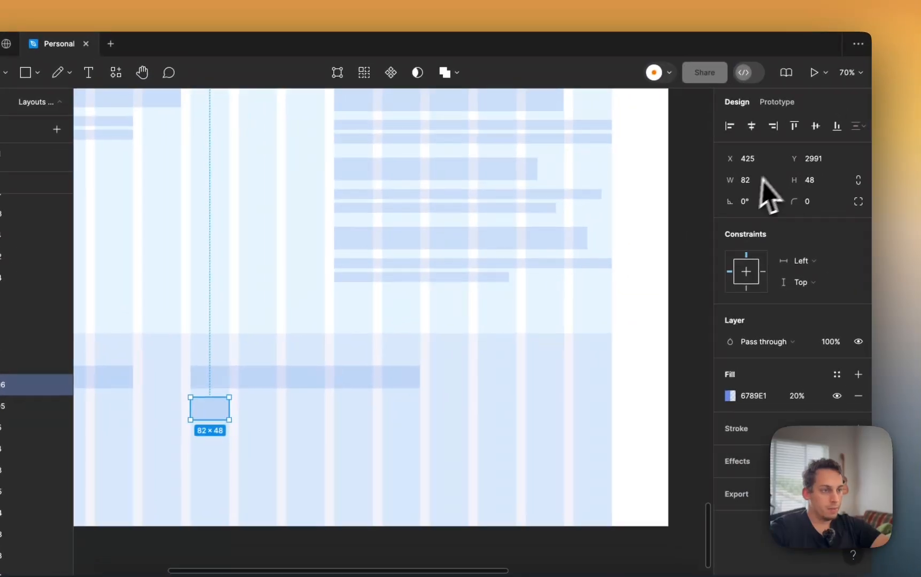
pyautogui.write('20')
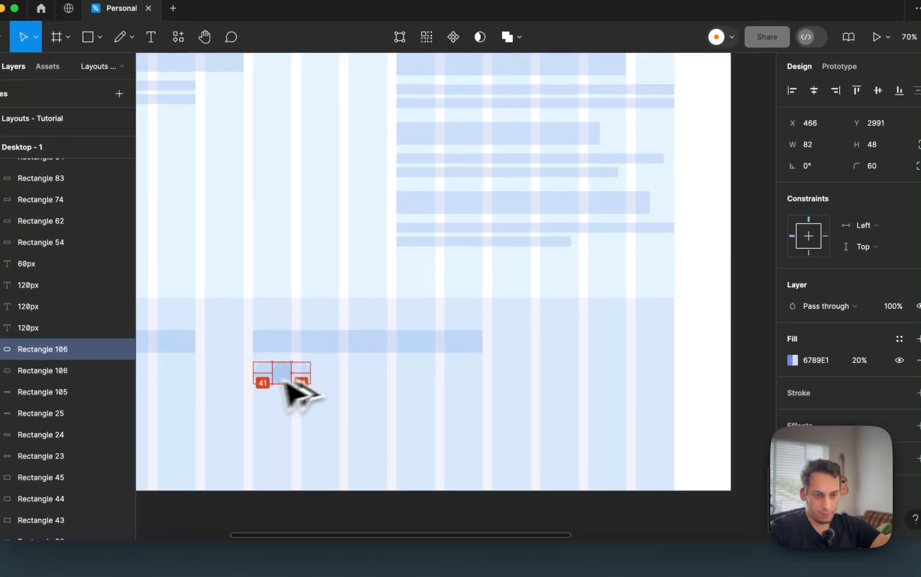
pyautogui.moveTo(288, 376); pyautogui.dragTo(388, 382)
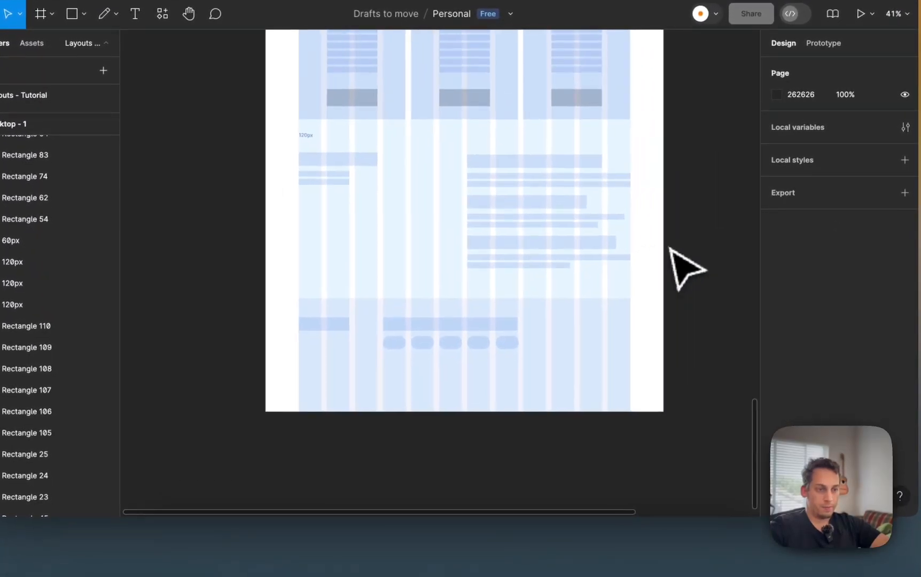
pyautogui.click(481, 317)
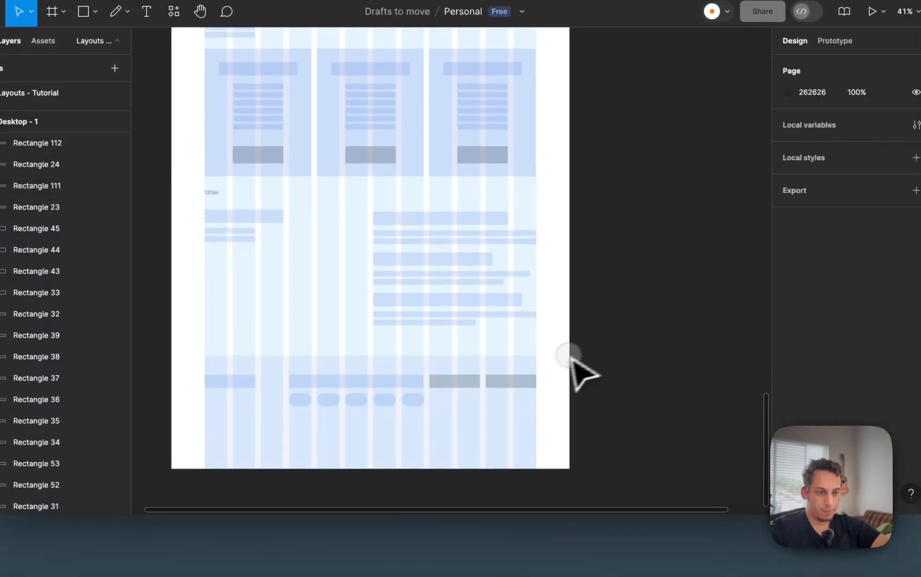
# - Move the two dark footer buttons to the footer's right edge
pyautogui.click(455, 380)
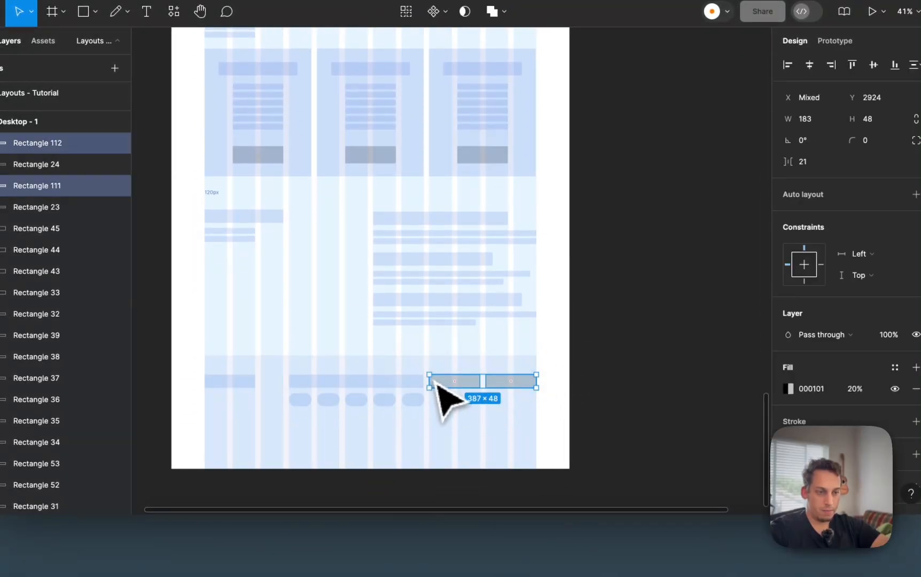
pyautogui.moveTo(427, 381); pyautogui.dragTo(466, 381)
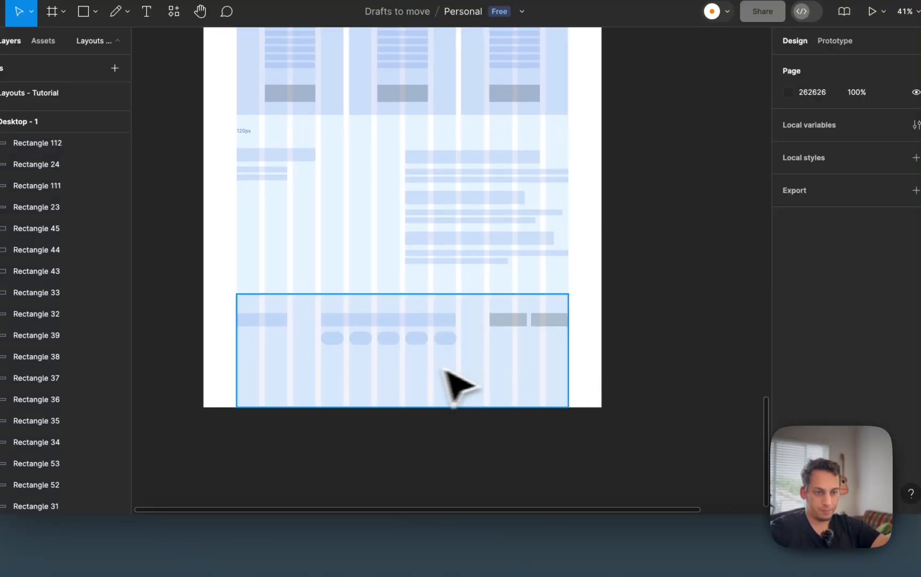
pyautogui.click(455, 379)
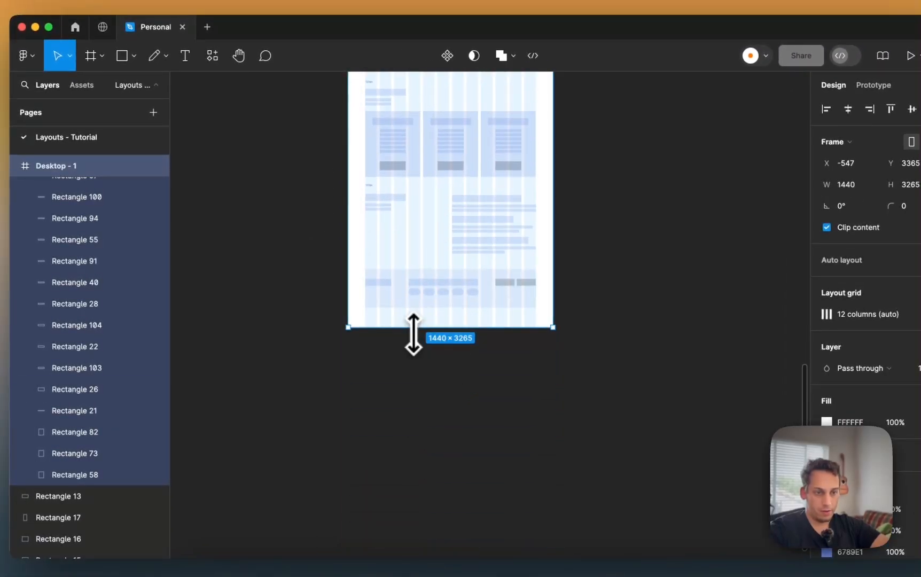
# - Trim the frame to 3125 px at the footer and hide the column grid to review the full wireframe
pyautogui.moveTo(412, 329); pyautogui.dragTo(413, 308)
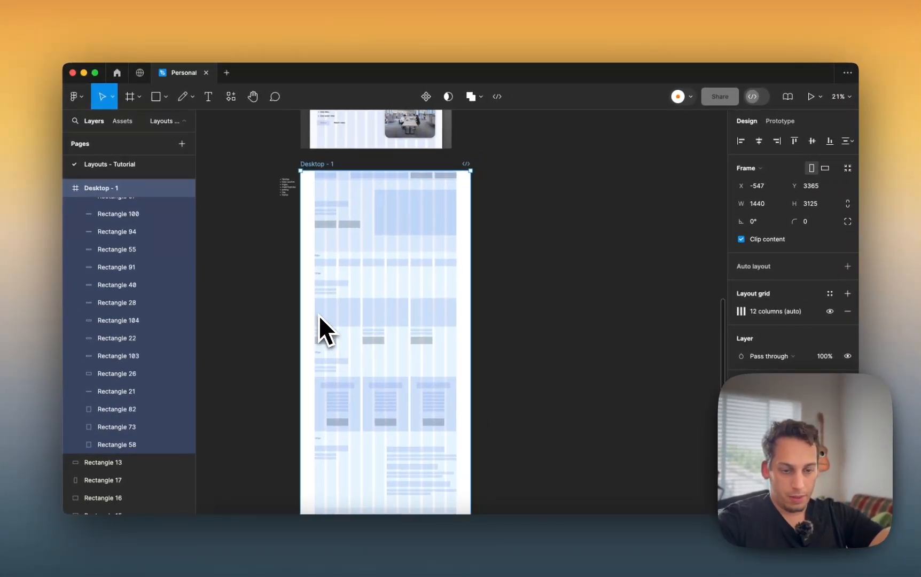
pyautogui.press('ctrl+g')
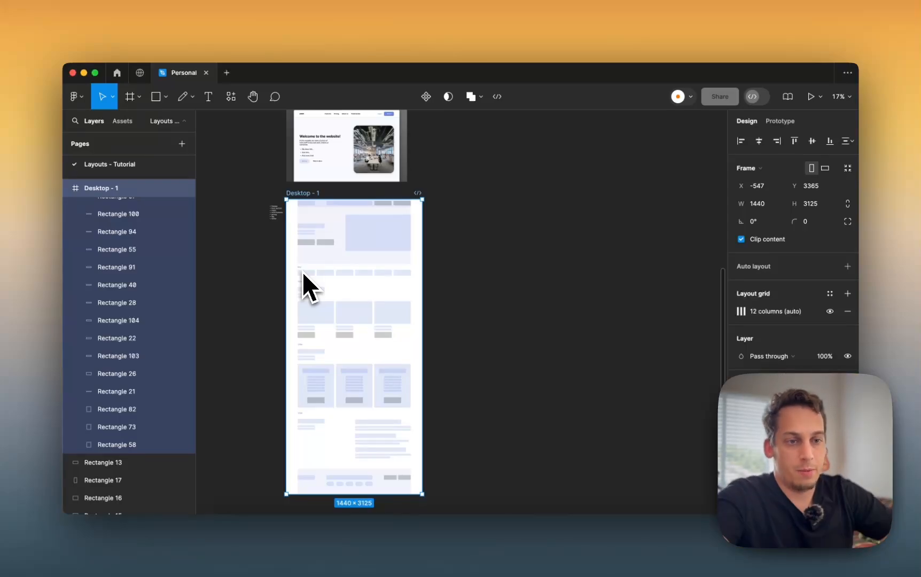
pyautogui.scroll(-3)
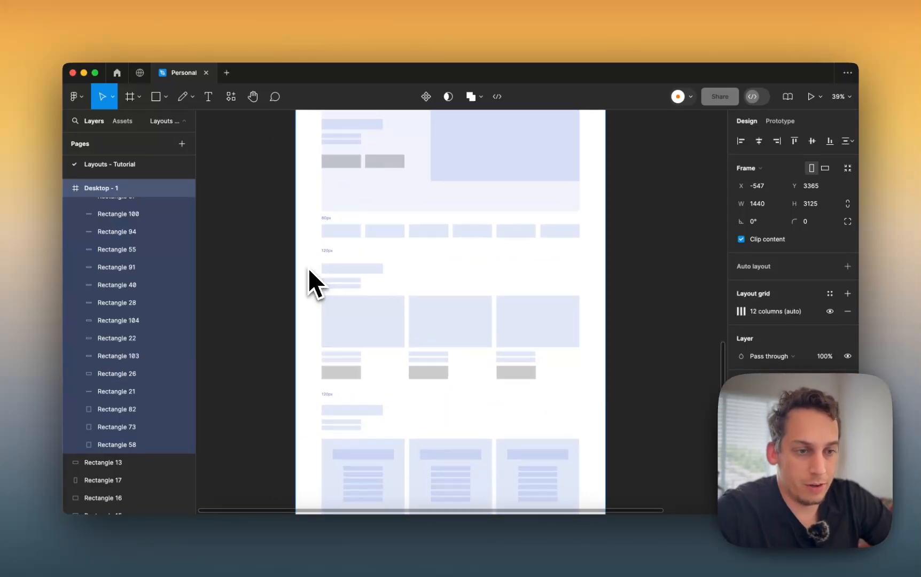
pyautogui.scroll(-3)
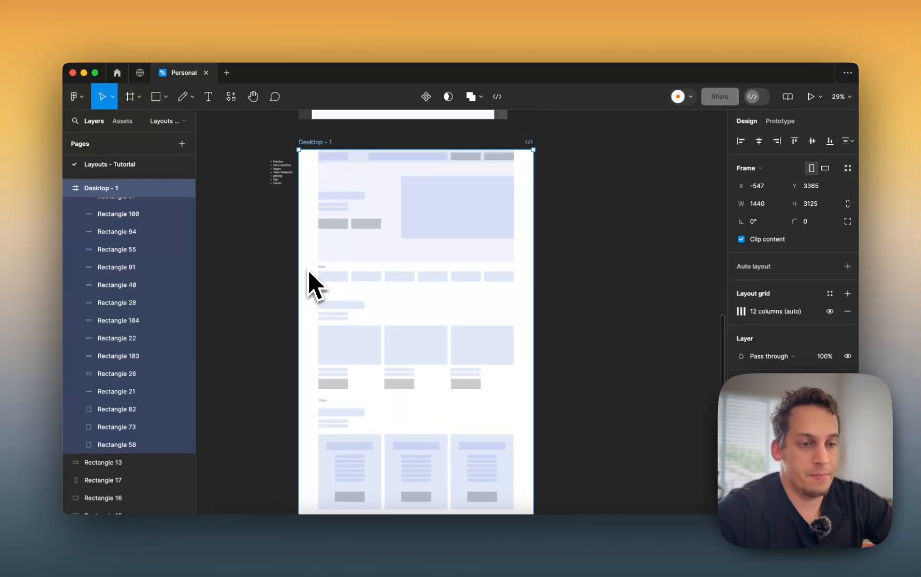